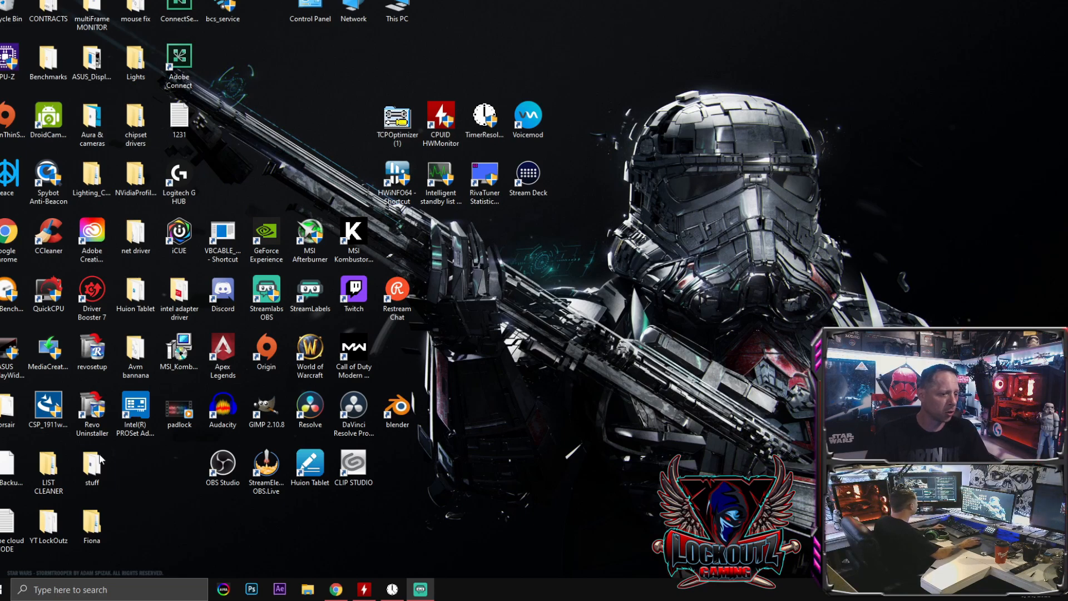
Launch Windows Settings from the Start menu.
{"action": "left_click", "coordinate": [6, 588]}
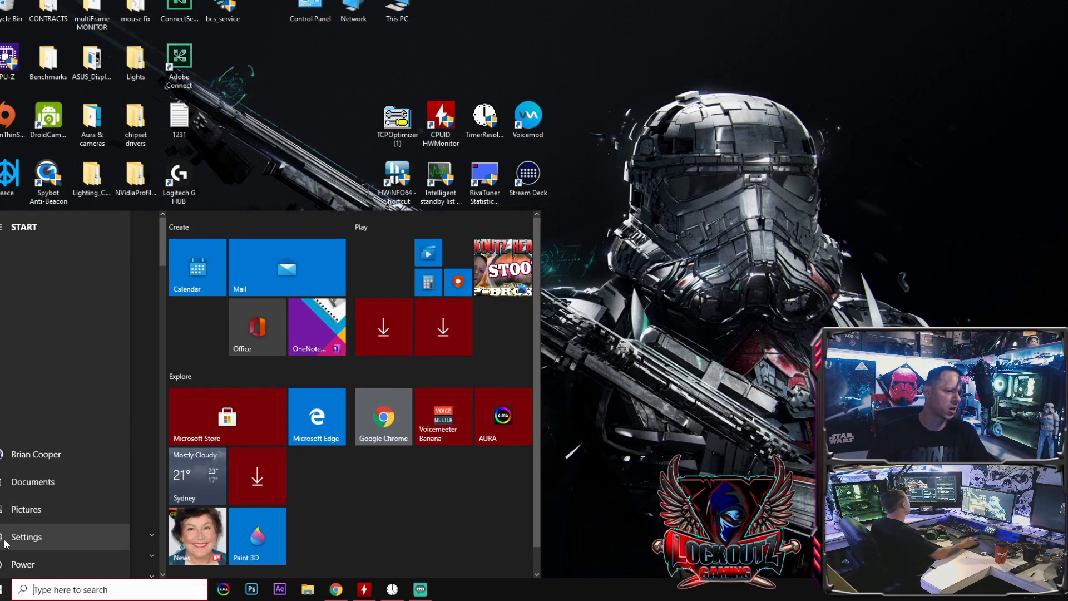
{"action": "left_click", "coordinate": [26, 537]}
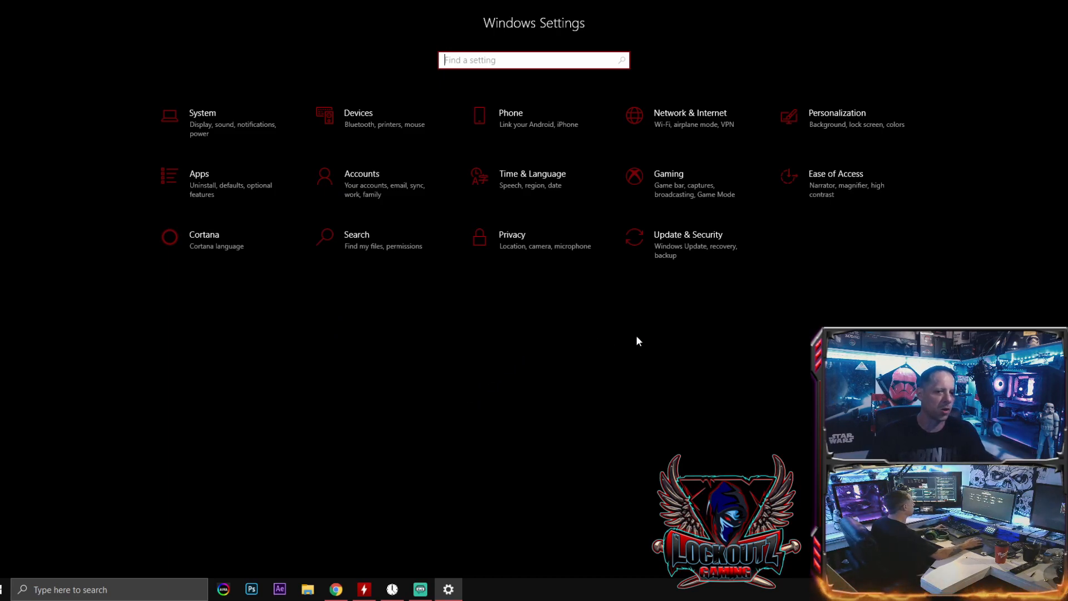
{"action": "left_click", "coordinate": [688, 238]}
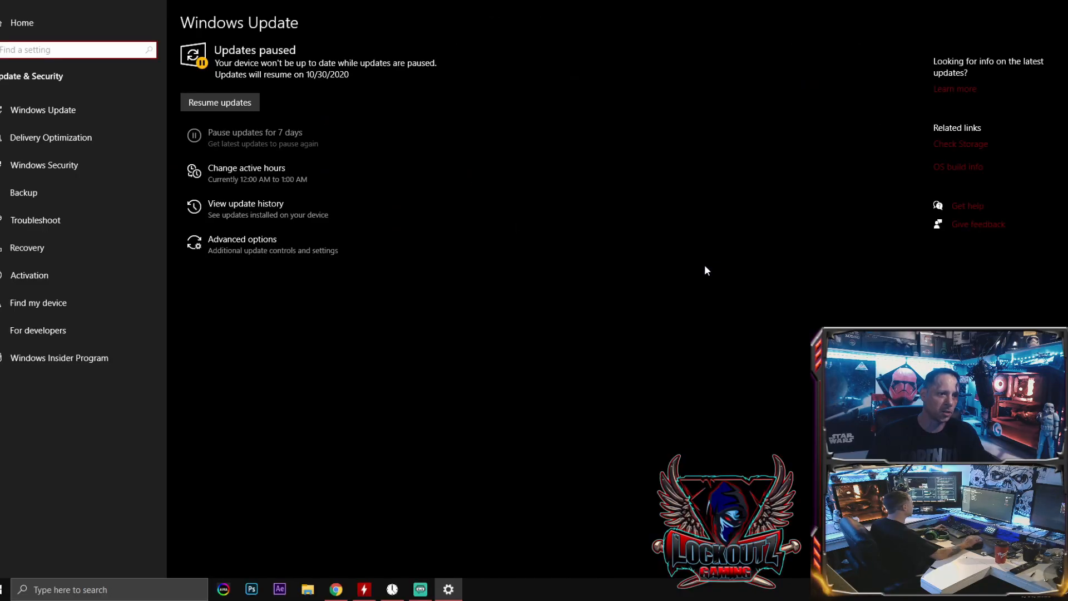
{"action": "mouse_move", "coordinate": [76, 136]}
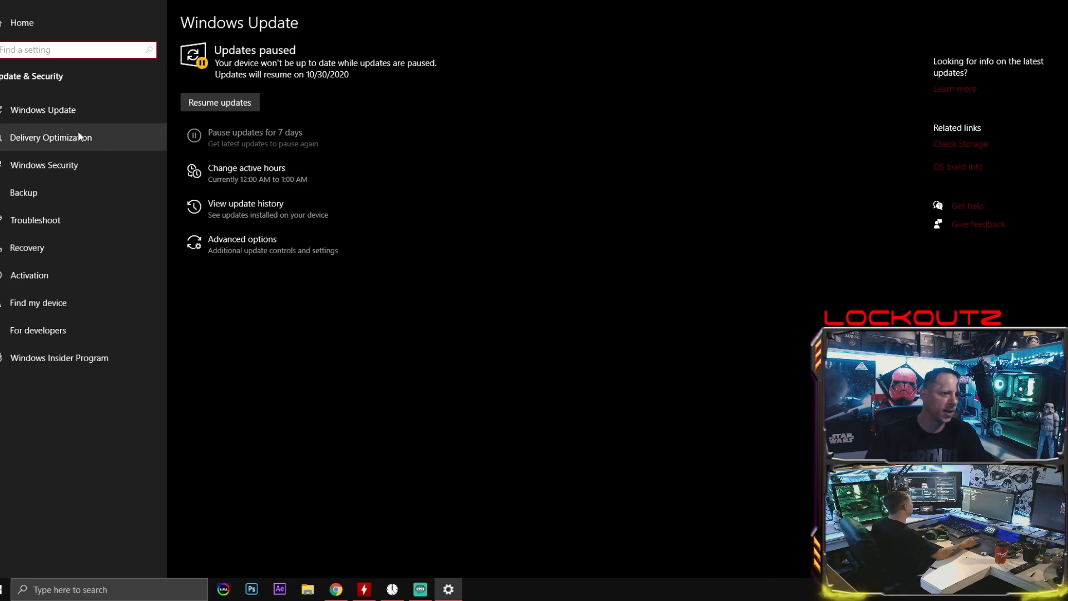
{"action": "left_click", "coordinate": [51, 137]}
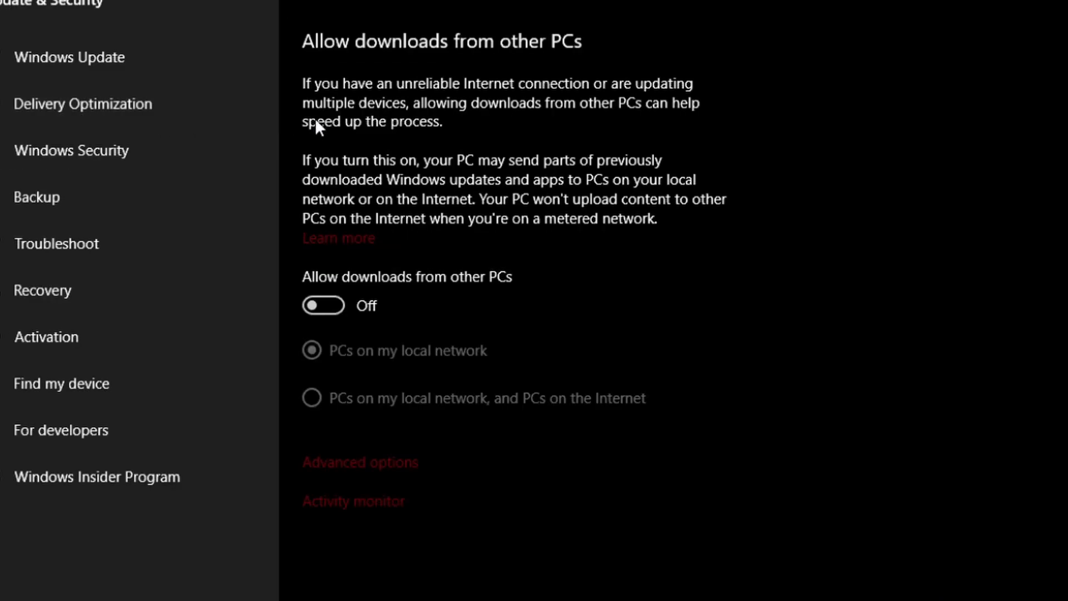
{"action": "mouse_move", "coordinate": [319, 128]}
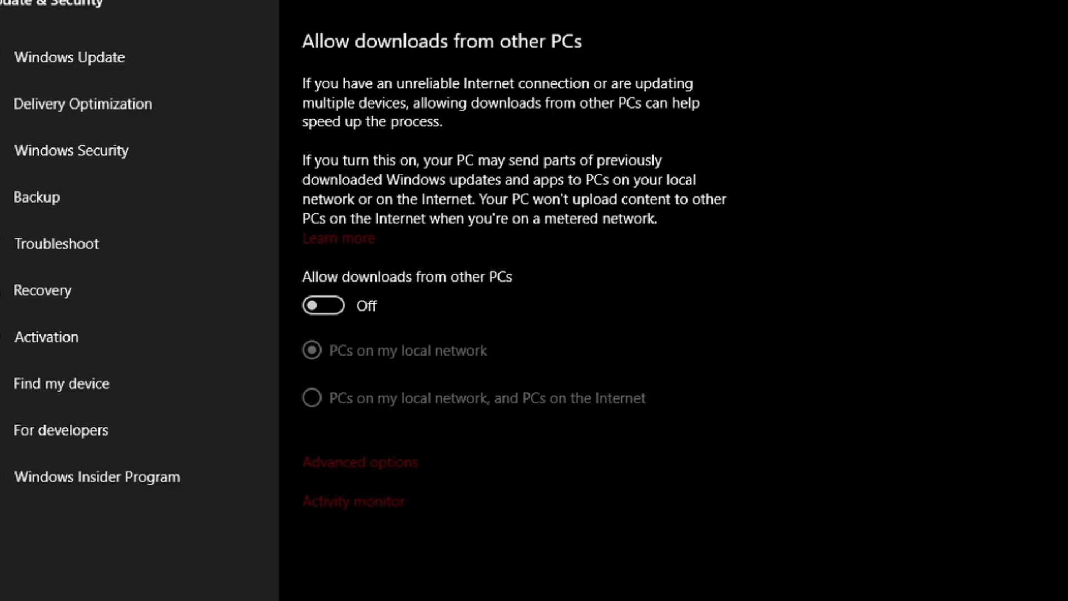
{"action": "mouse_move", "coordinate": [377, 472]}
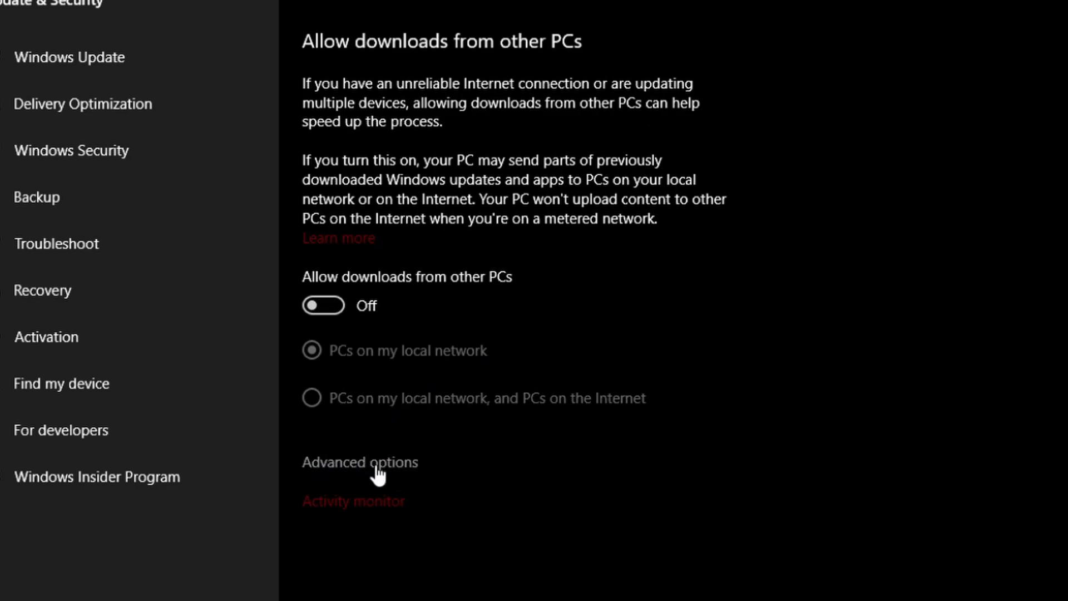
{"action": "left_click", "coordinate": [360, 461]}
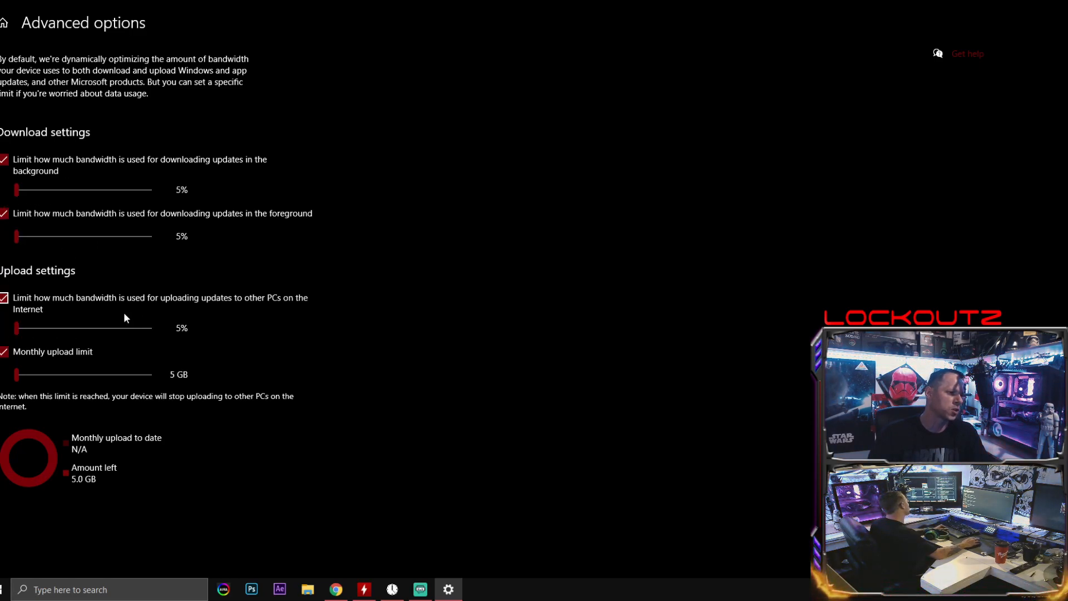
{"action": "mouse_move", "coordinate": [362, 273]}
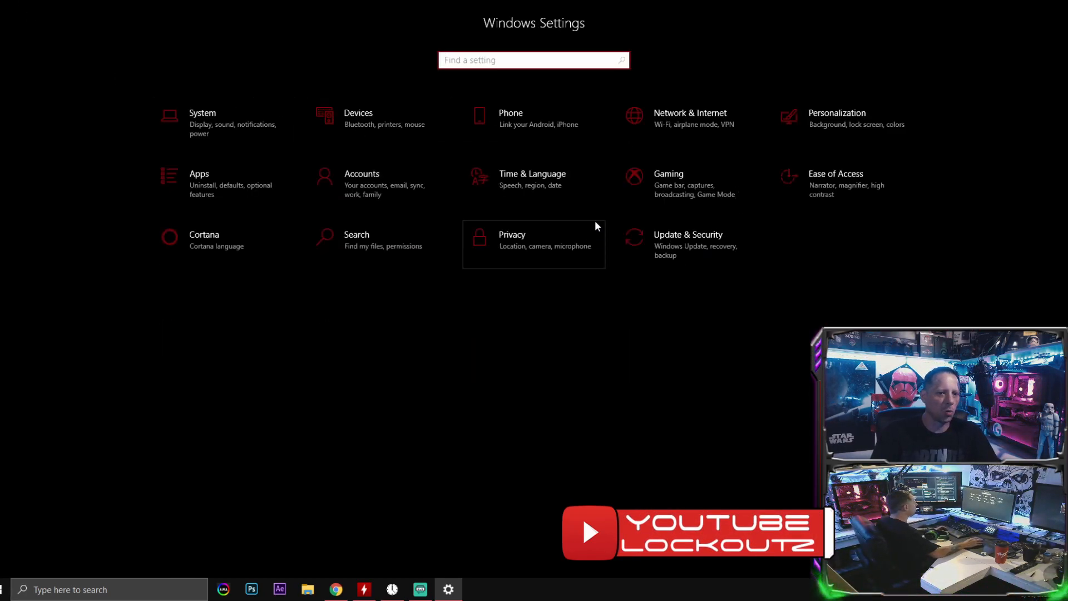
Open Privacy and review speech, diagnostics, activity history, microphone, camera and voice activation pages.
{"action": "left_click", "coordinate": [512, 240]}
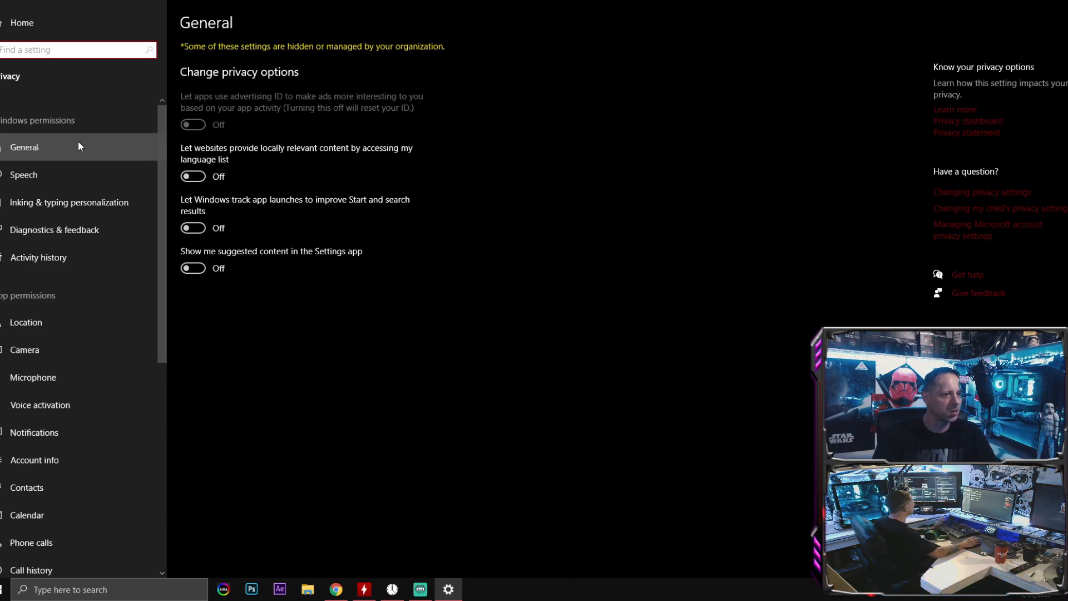
{"action": "left_click", "coordinate": [24, 174]}
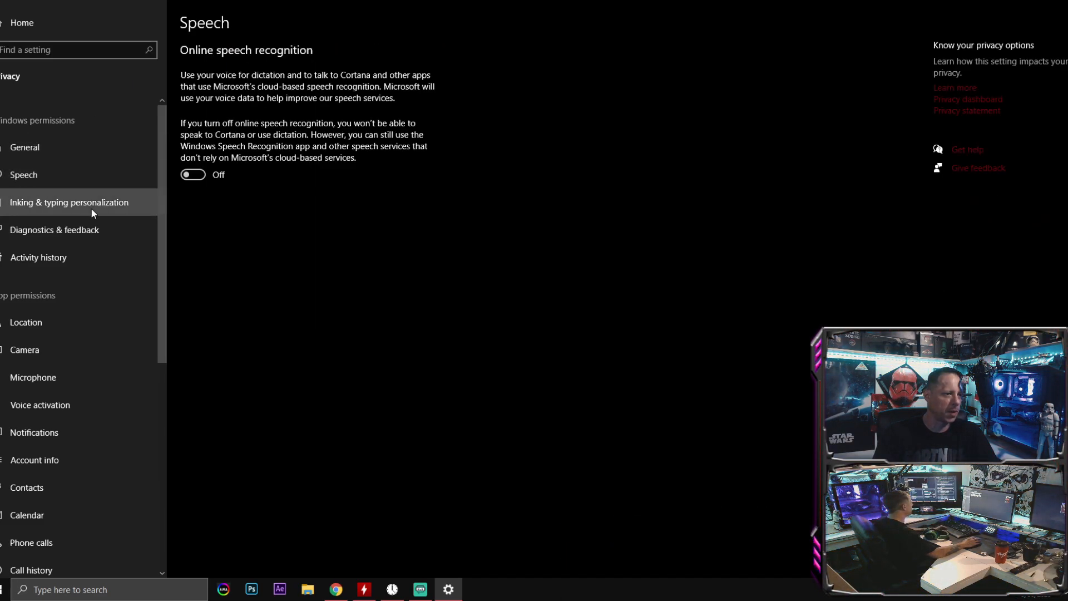
{"action": "left_click", "coordinate": [55, 230]}
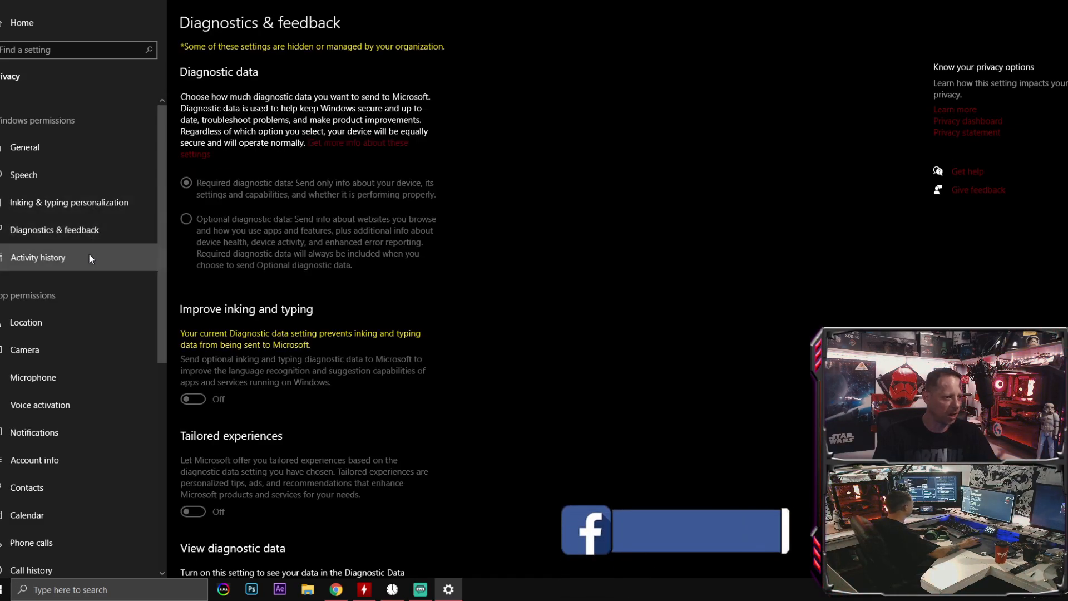
{"action": "left_click", "coordinate": [38, 258]}
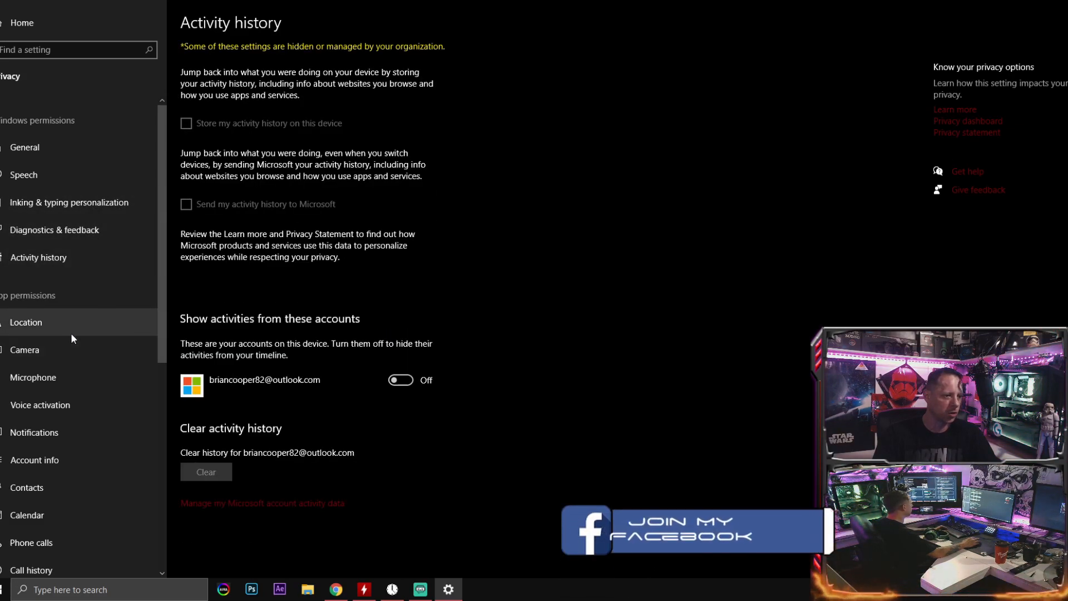
{"action": "left_click", "coordinate": [32, 376]}
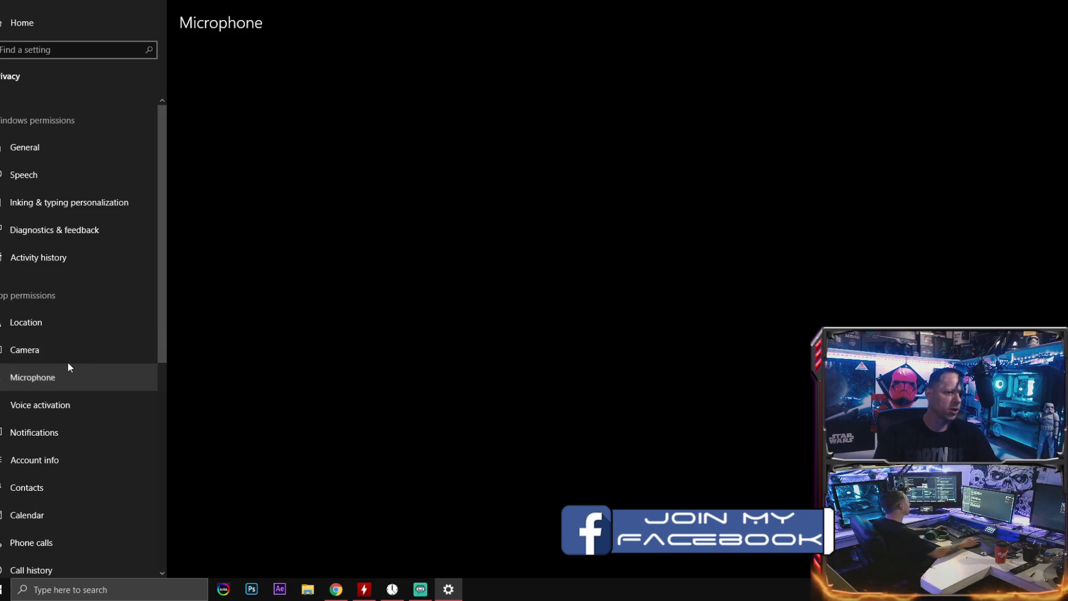
{"action": "left_click", "coordinate": [25, 349]}
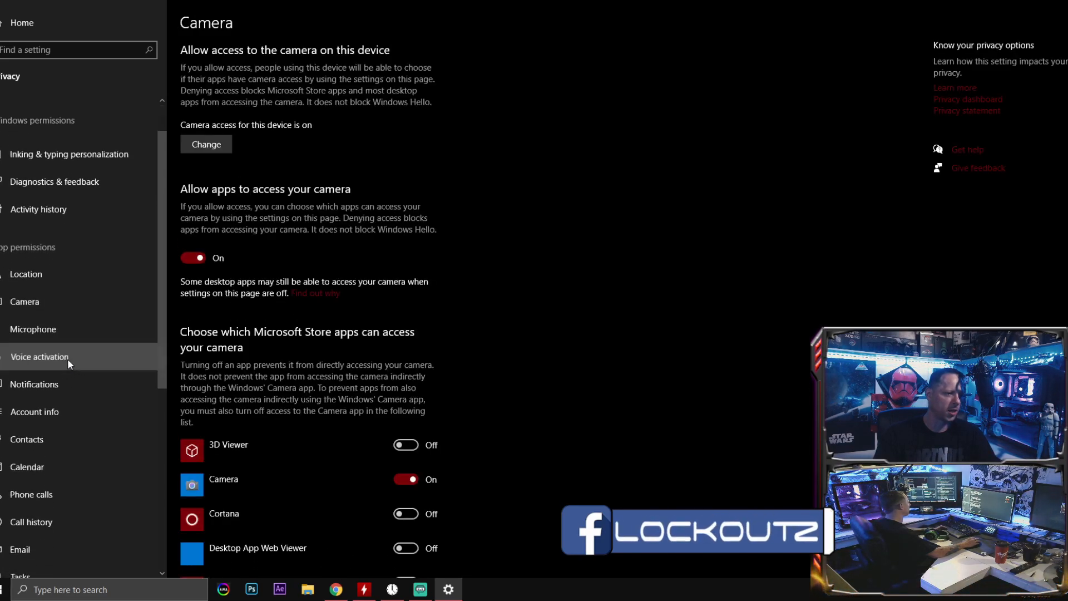
{"action": "left_click", "coordinate": [39, 356]}
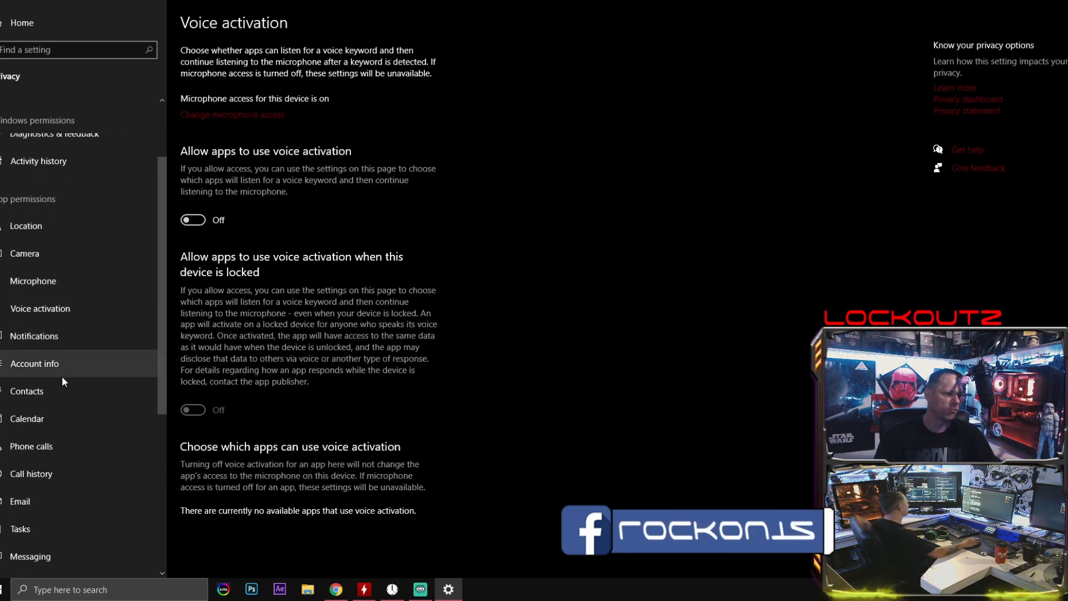
Review call history, radios, other devices, app diagnostics, videos and file system access pages.
{"action": "left_click", "coordinate": [31, 473]}
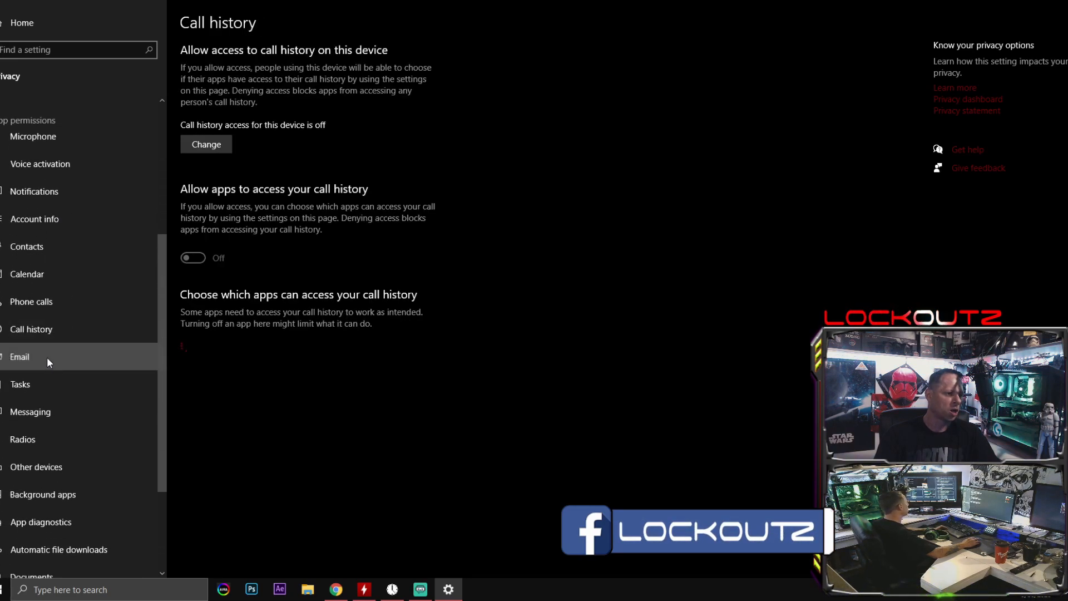
{"action": "left_click", "coordinate": [22, 440]}
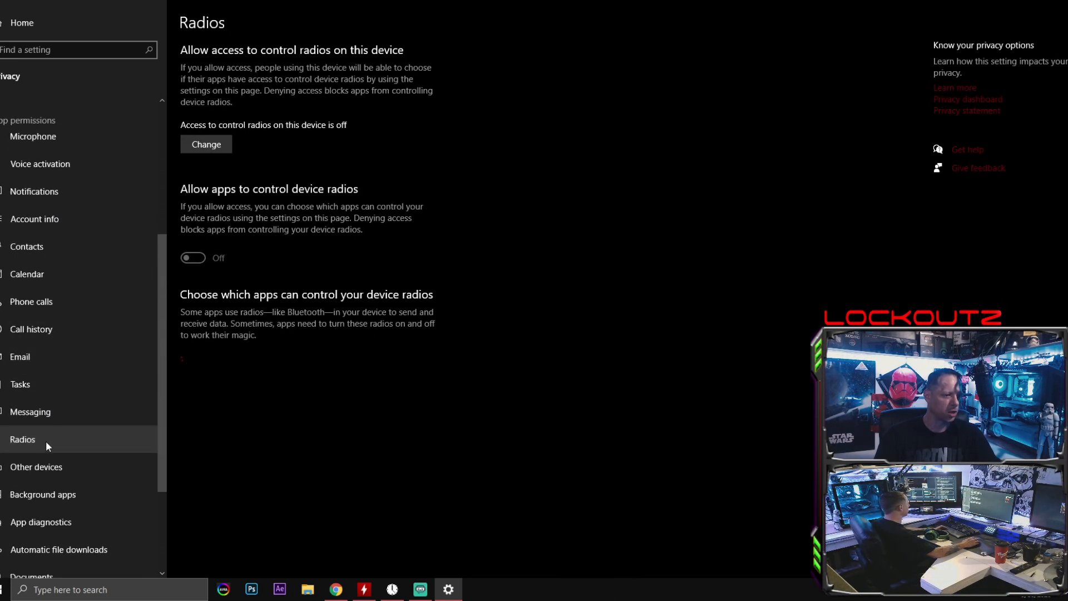
{"action": "left_click", "coordinate": [36, 467]}
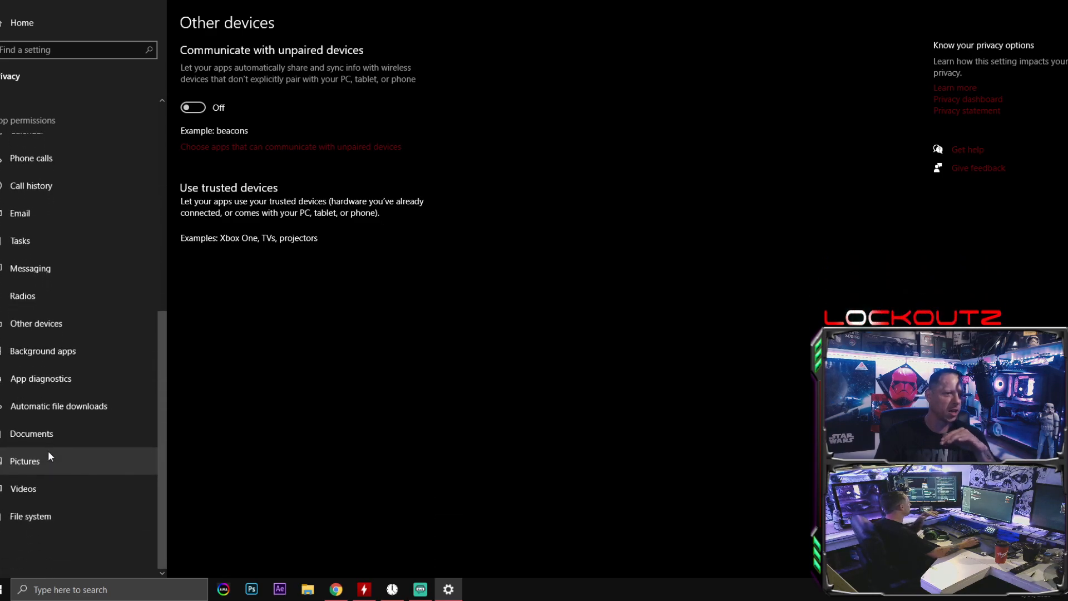
{"action": "left_click", "coordinate": [40, 378]}
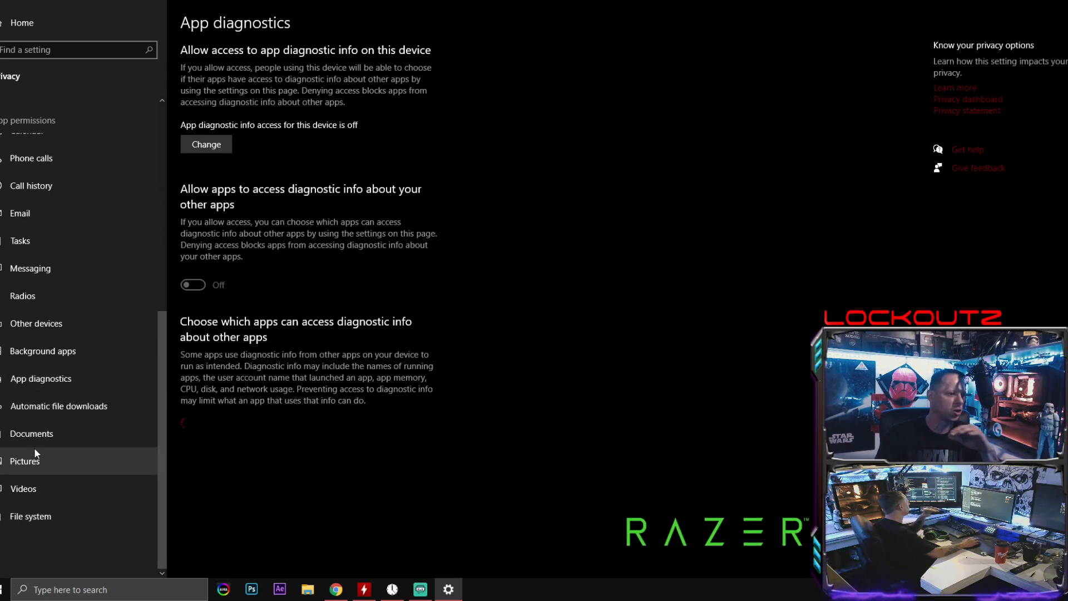
{"action": "left_click", "coordinate": [24, 488]}
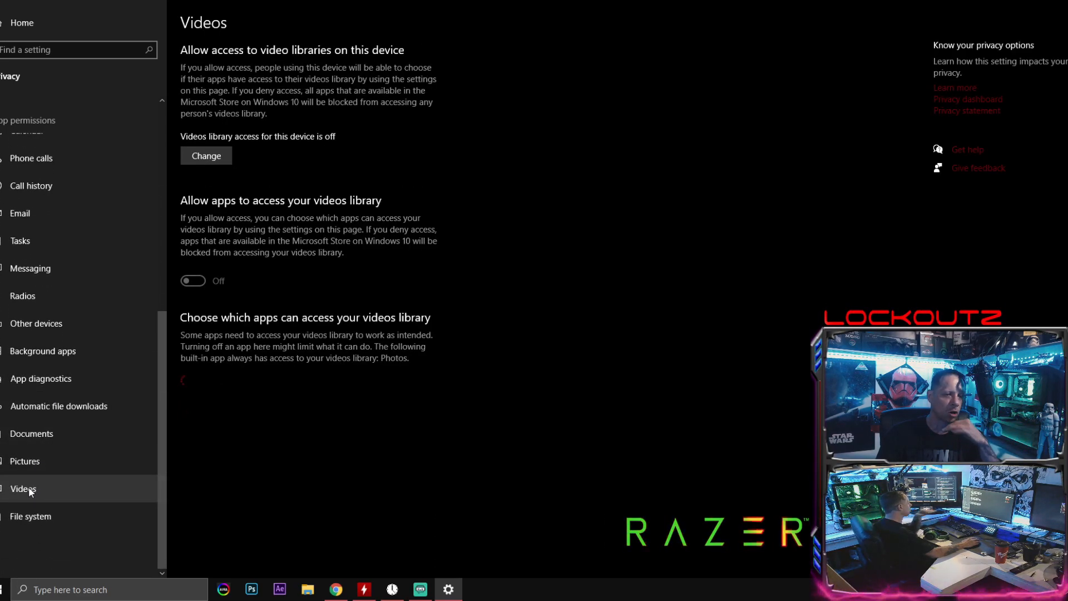
{"action": "left_click", "coordinate": [30, 516]}
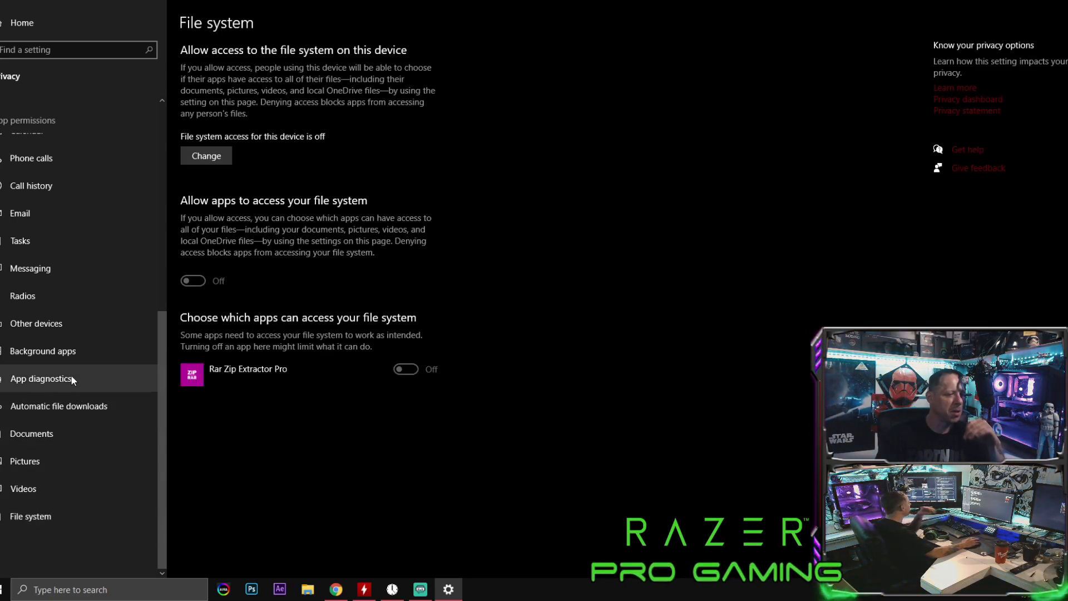
{"action": "mouse_move", "coordinate": [66, 367]}
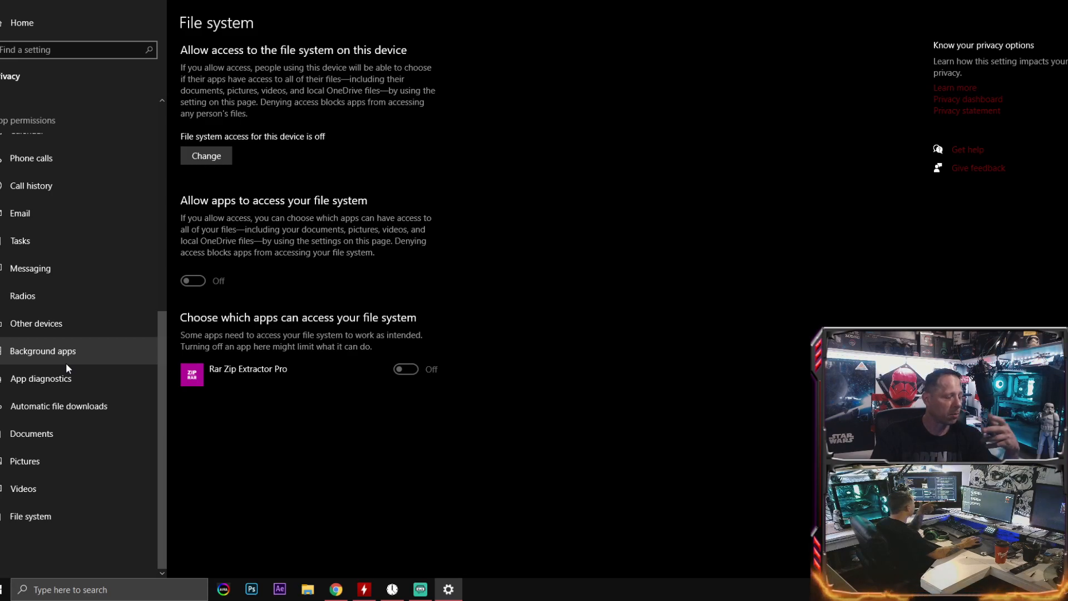
Confirm every Background apps toggle is Off, then go back to the Settings home.
{"action": "left_click", "coordinate": [42, 351]}
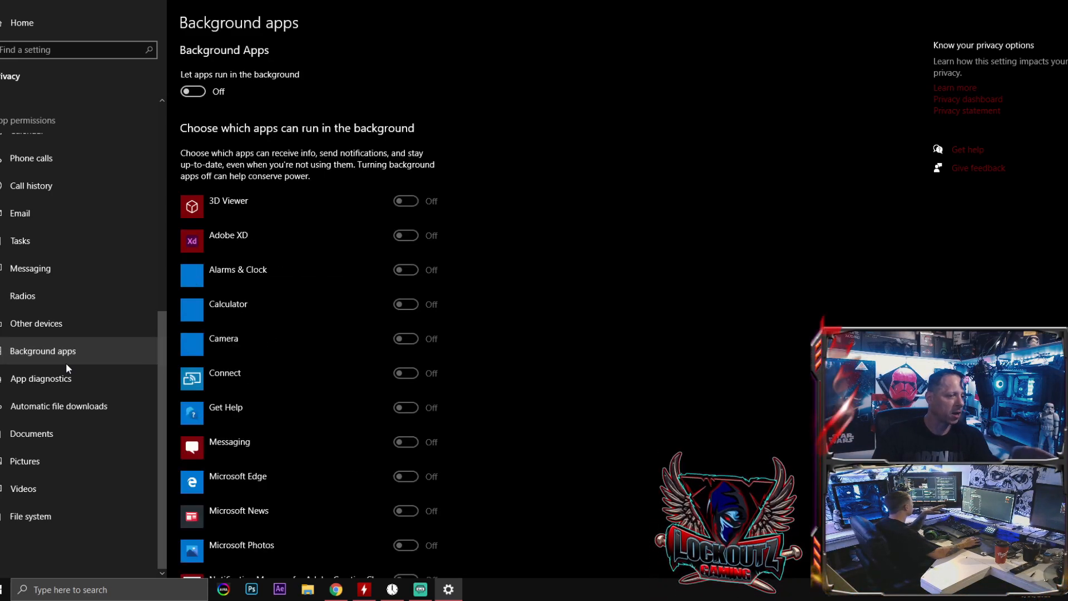
{"action": "scroll", "scroll_direction": "down", "scroll_amount": 3}
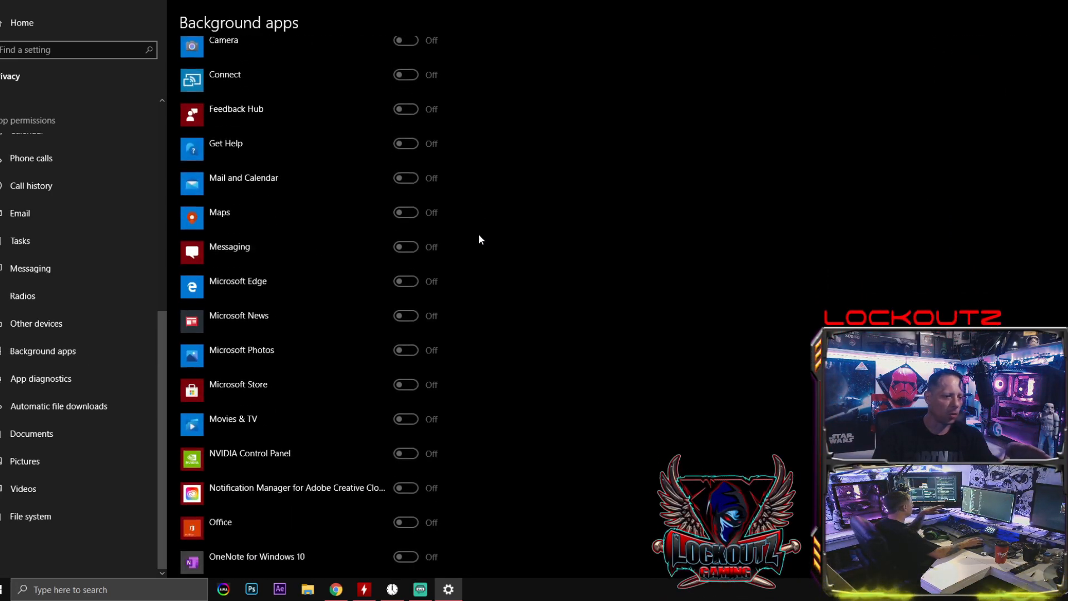
{"action": "scroll", "scroll_direction": "up", "scroll_amount": 3}
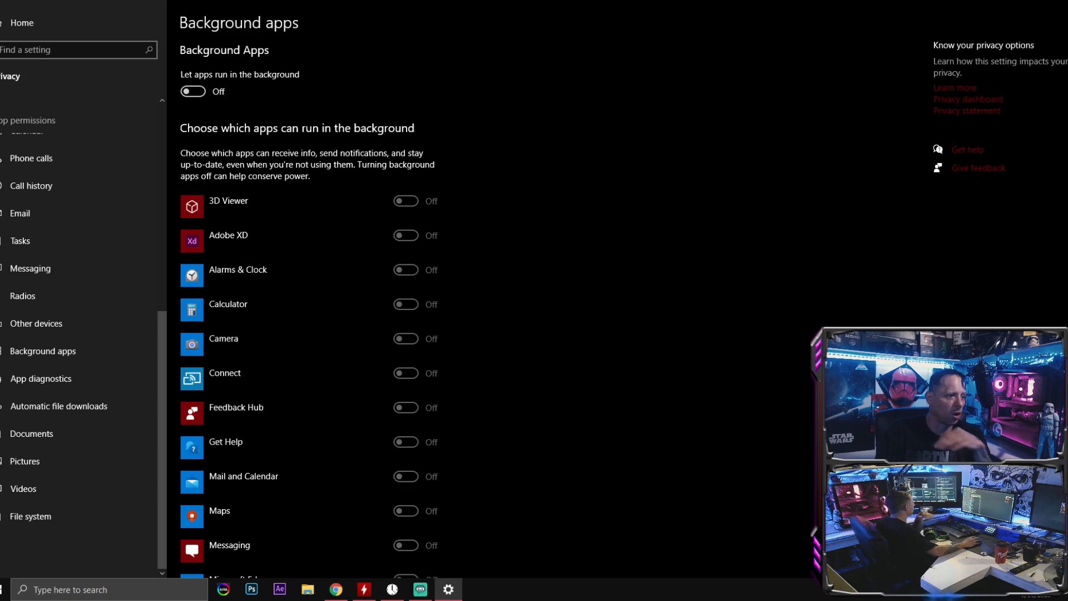
{"action": "left_click", "coordinate": [22, 22]}
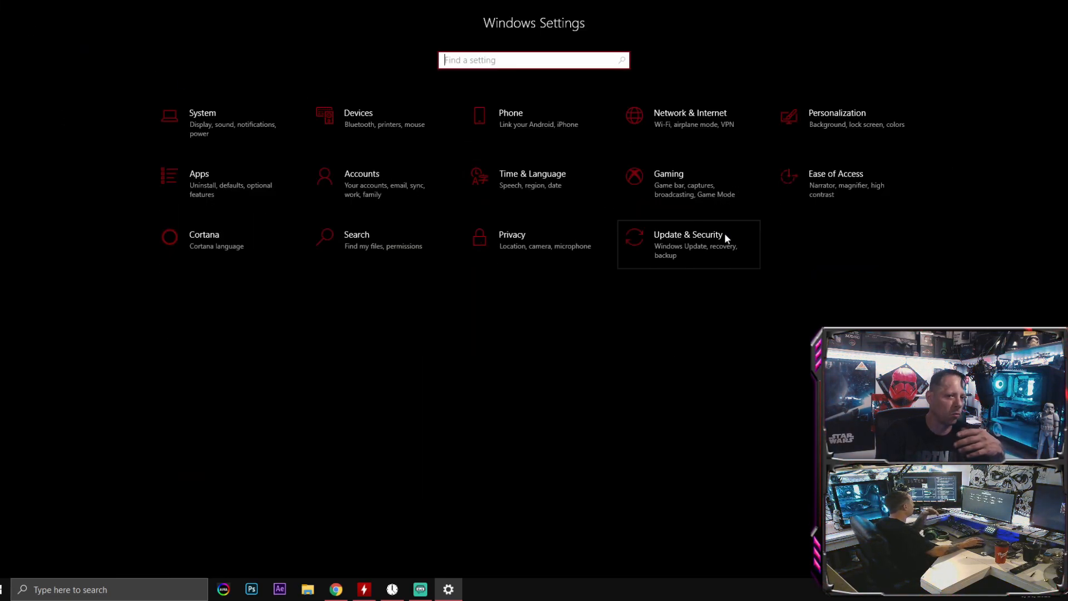
{"action": "mouse_move", "coordinate": [688, 183]}
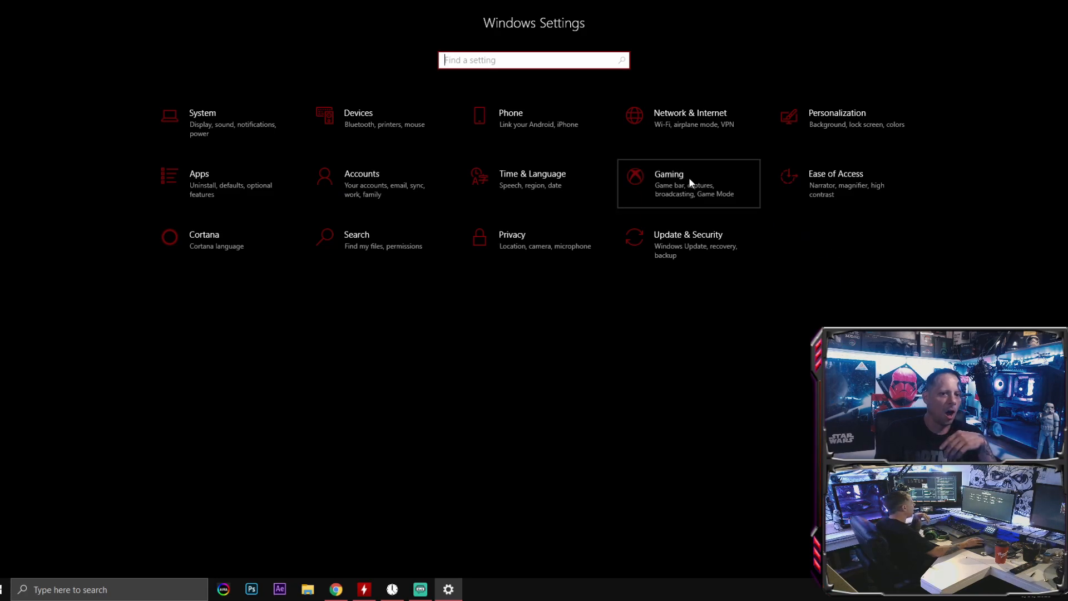
{"action": "left_click", "coordinate": [688, 183]}
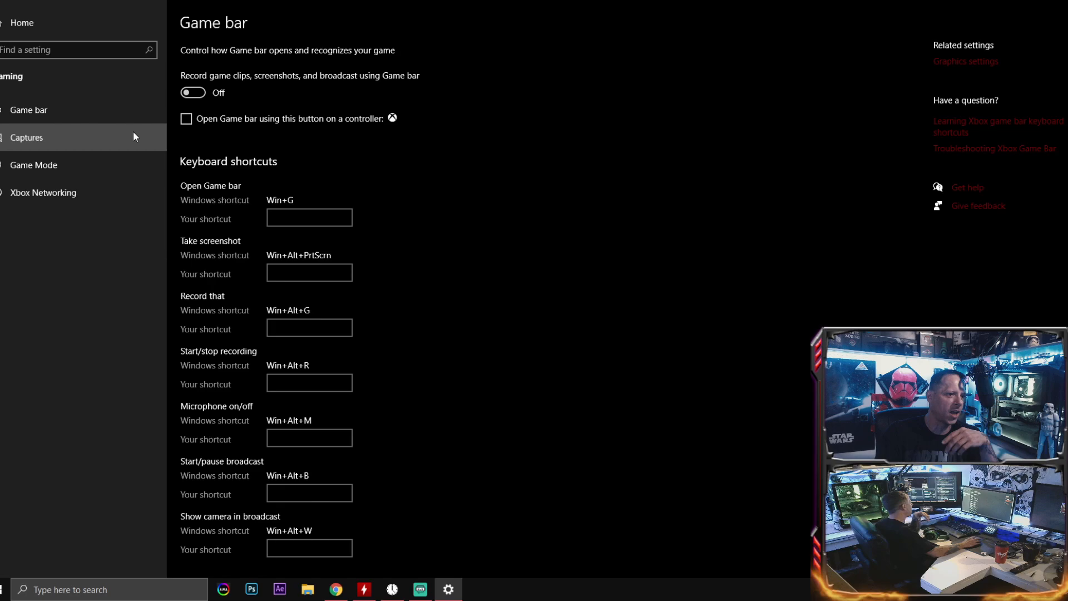
{"action": "left_click", "coordinate": [34, 165]}
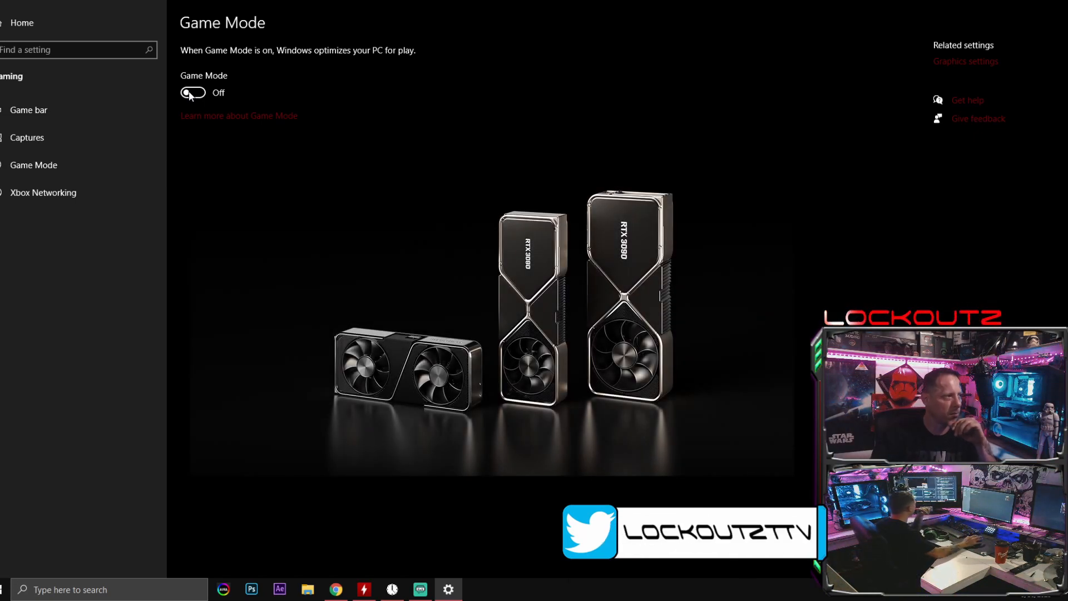
{"action": "mouse_move", "coordinate": [54, 192]}
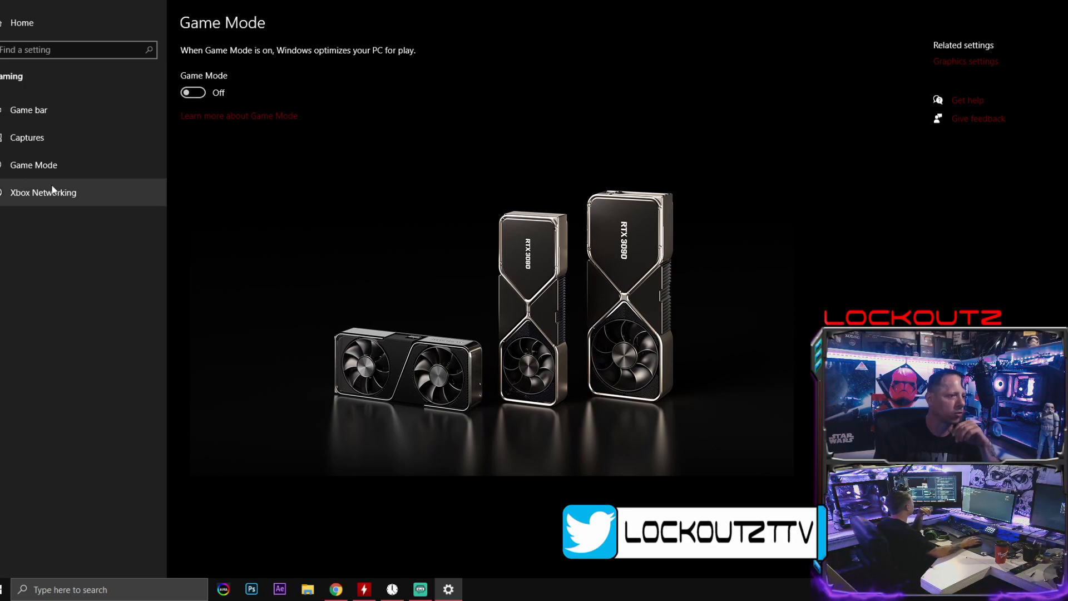
{"action": "left_click", "coordinate": [44, 192]}
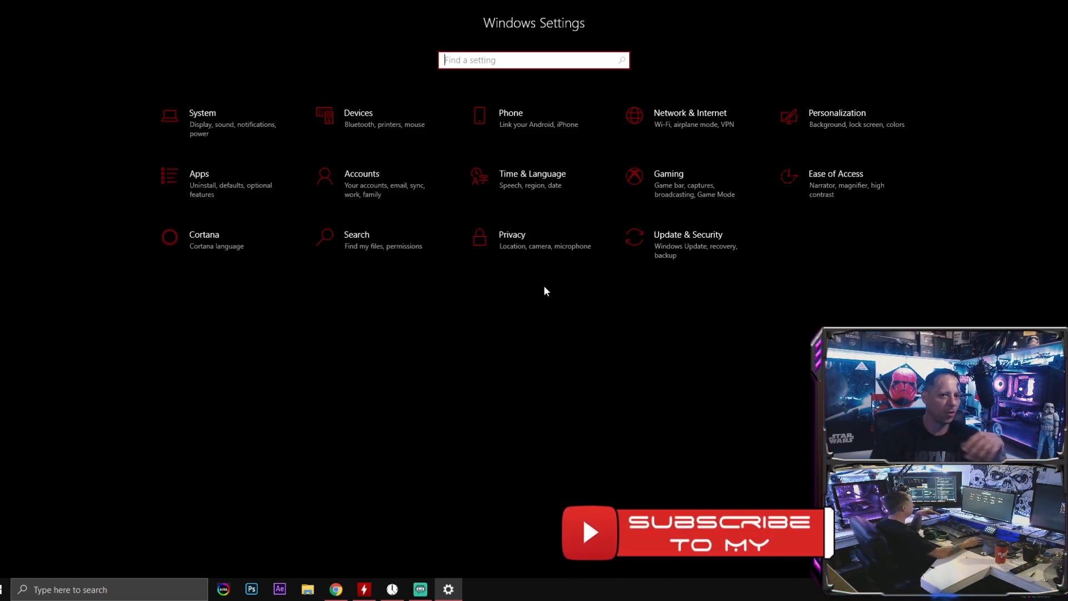
{"action": "mouse_move", "coordinate": [534, 258]}
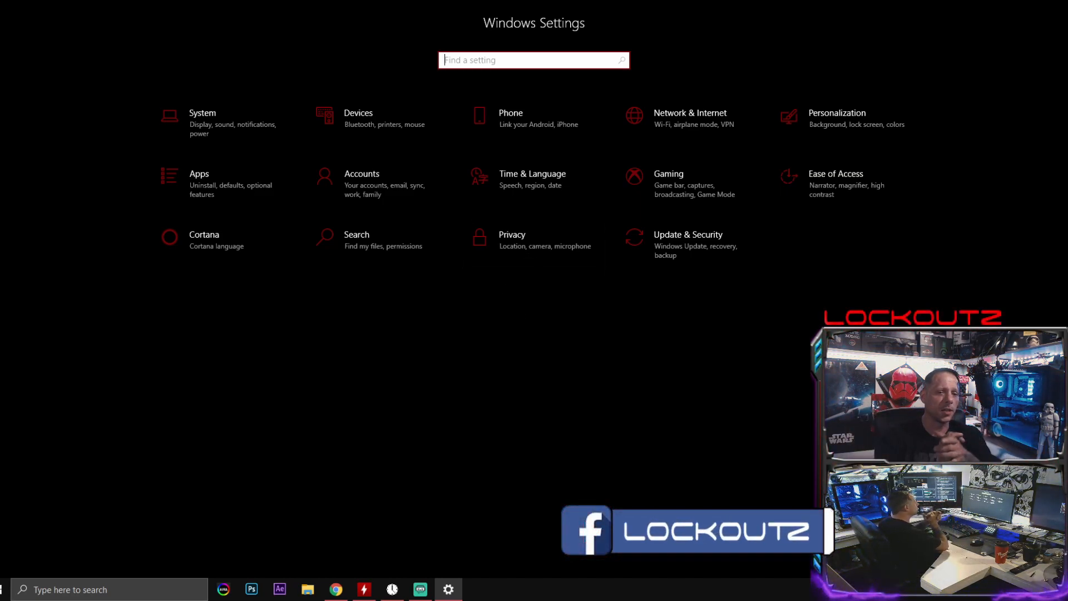
{"action": "mouse_move", "coordinate": [822, 212]}
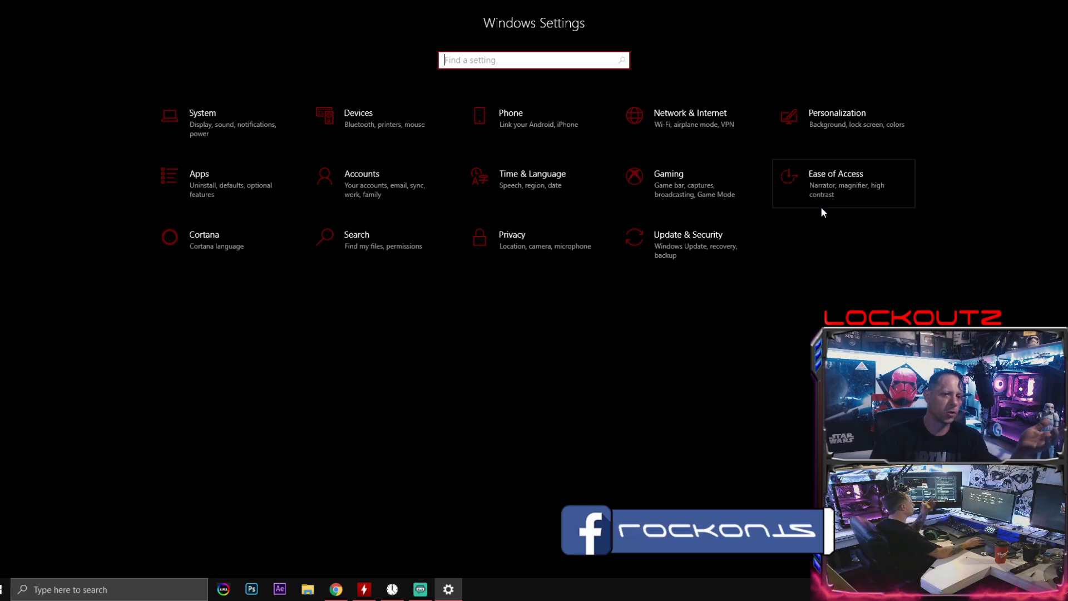
Open Ease of Access and review Speech, Keyboard, Mouse, Eye control and Closed captions pages.
{"action": "left_click", "coordinate": [835, 173]}
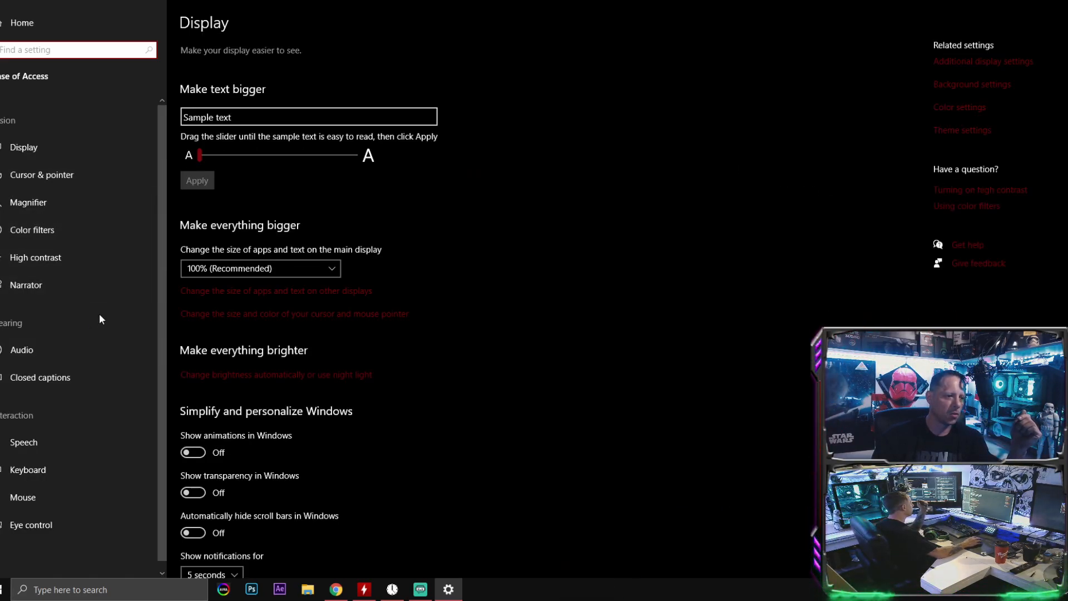
{"action": "mouse_move", "coordinate": [28, 461]}
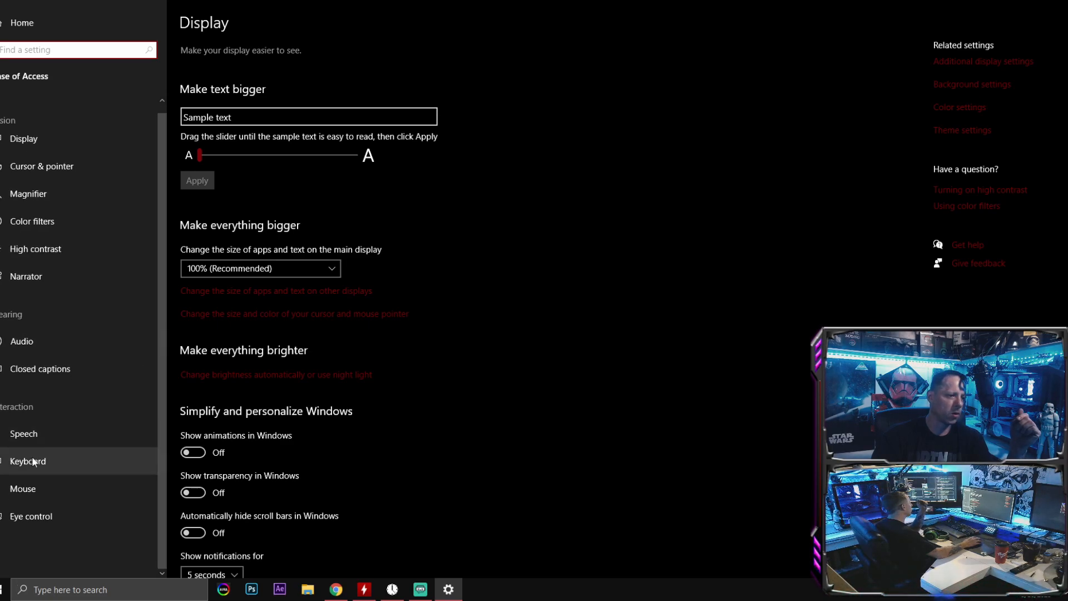
{"action": "left_click", "coordinate": [24, 434]}
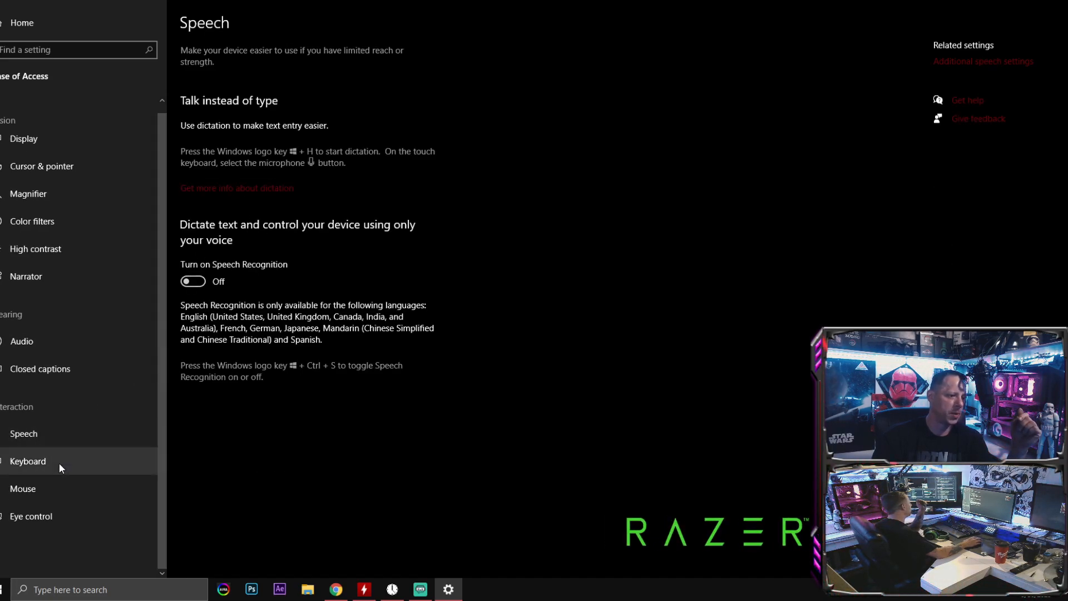
{"action": "left_click", "coordinate": [27, 461]}
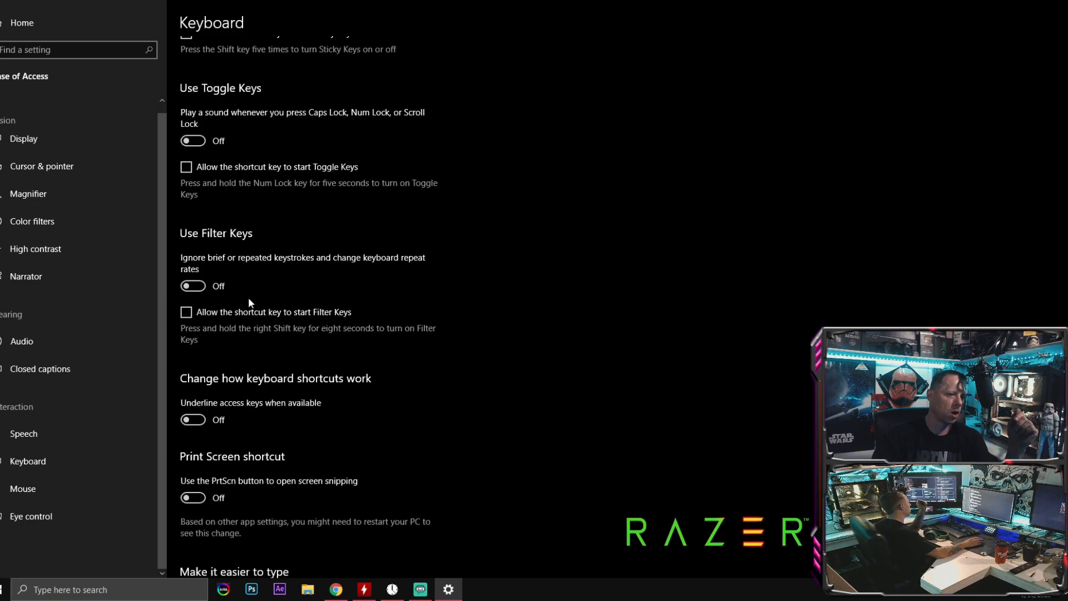
{"action": "left_click", "coordinate": [23, 489]}
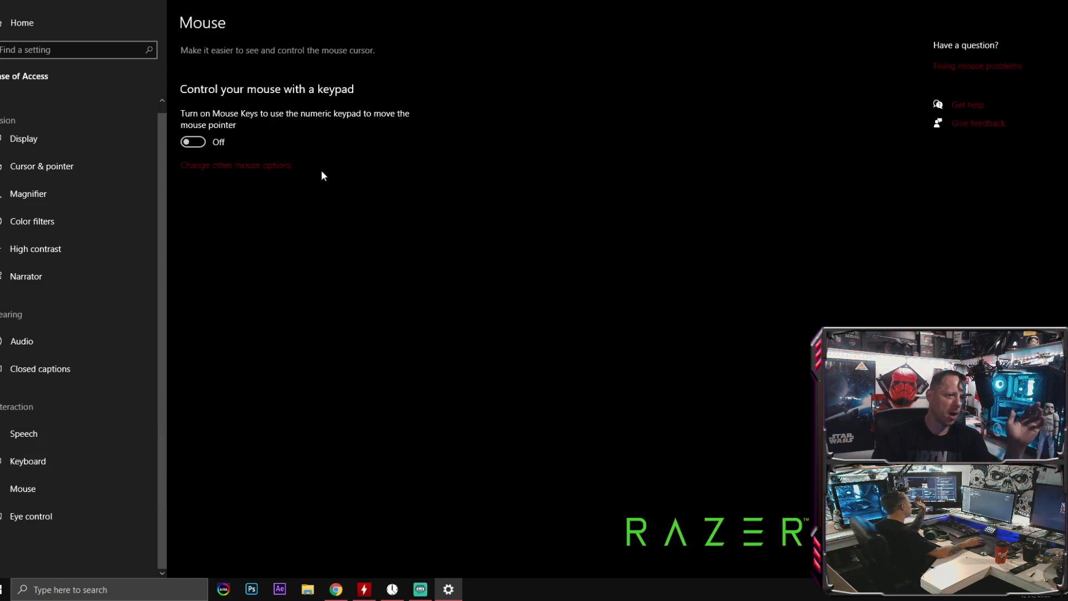
{"action": "left_click", "coordinate": [31, 515]}
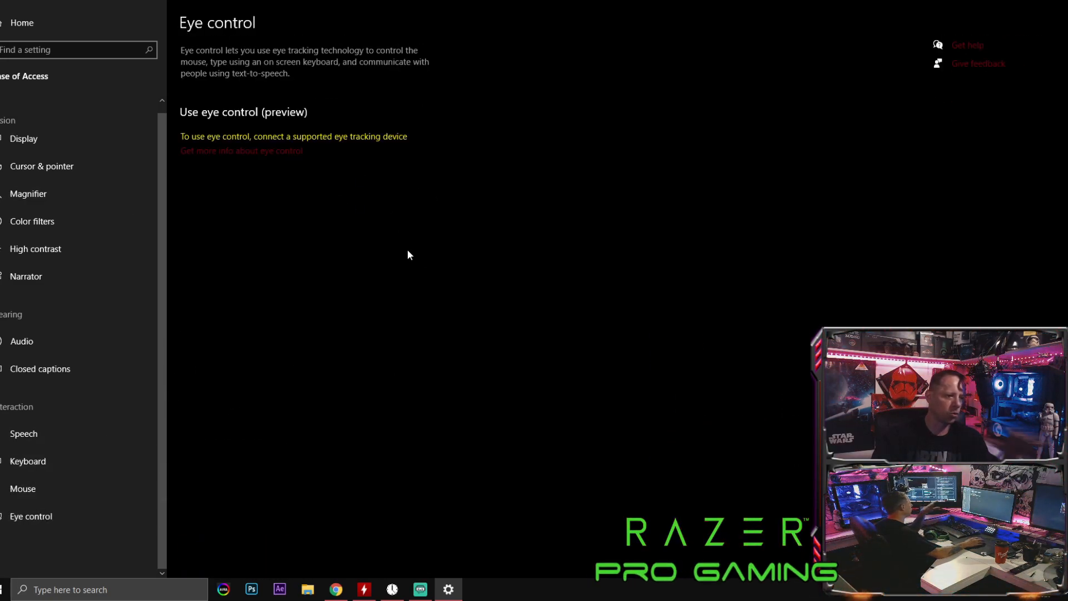
{"action": "left_click", "coordinate": [40, 369]}
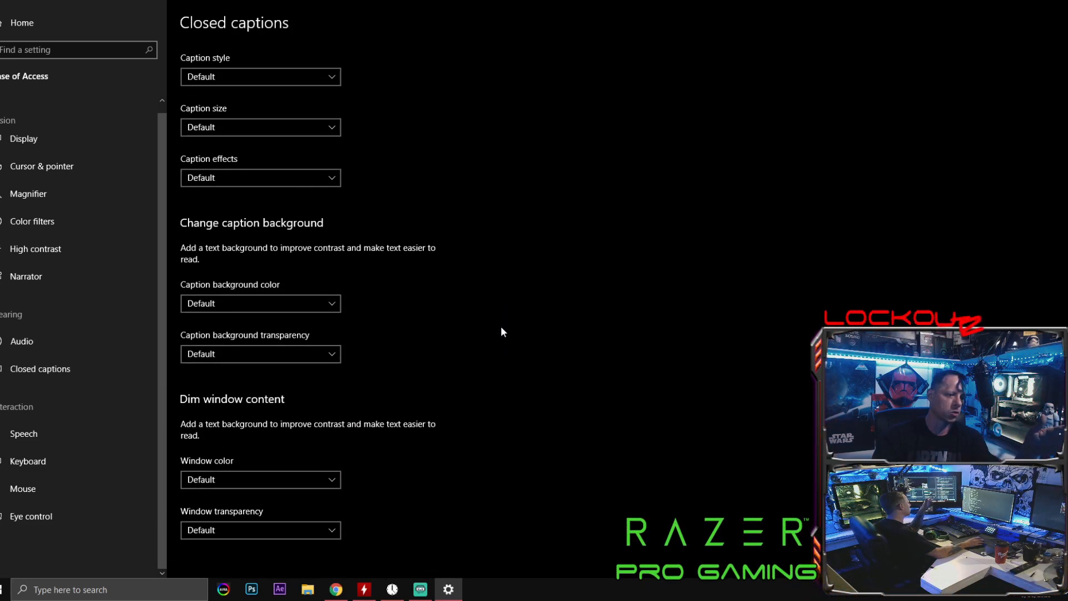
Check high contrast and Magnifier are off, then bring up the Display options.
{"action": "scroll", "scroll_direction": "up", "scroll_amount": 3}
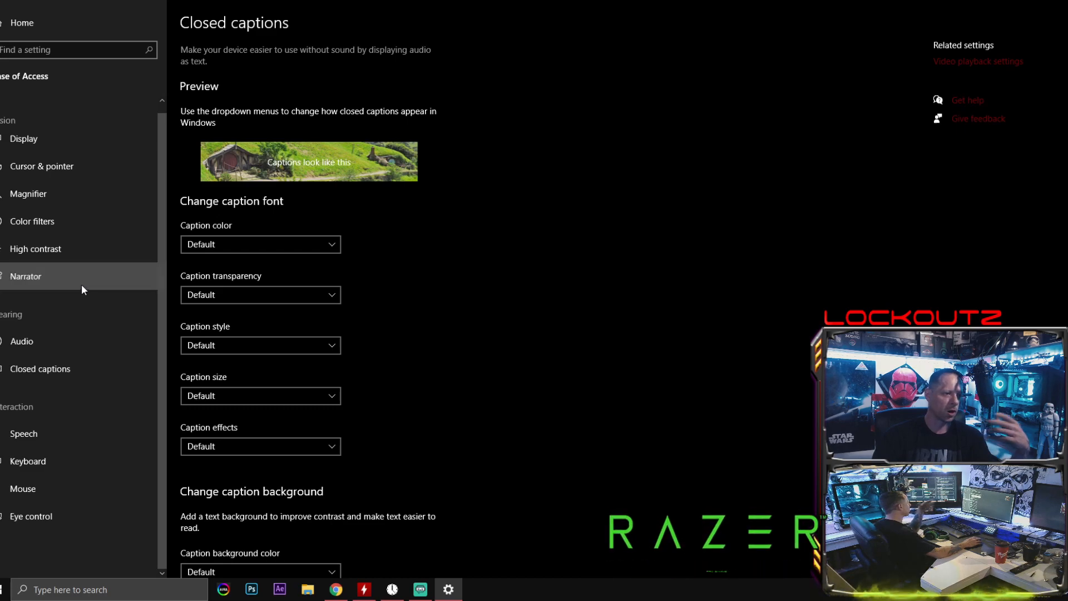
{"action": "left_click", "coordinate": [36, 248]}
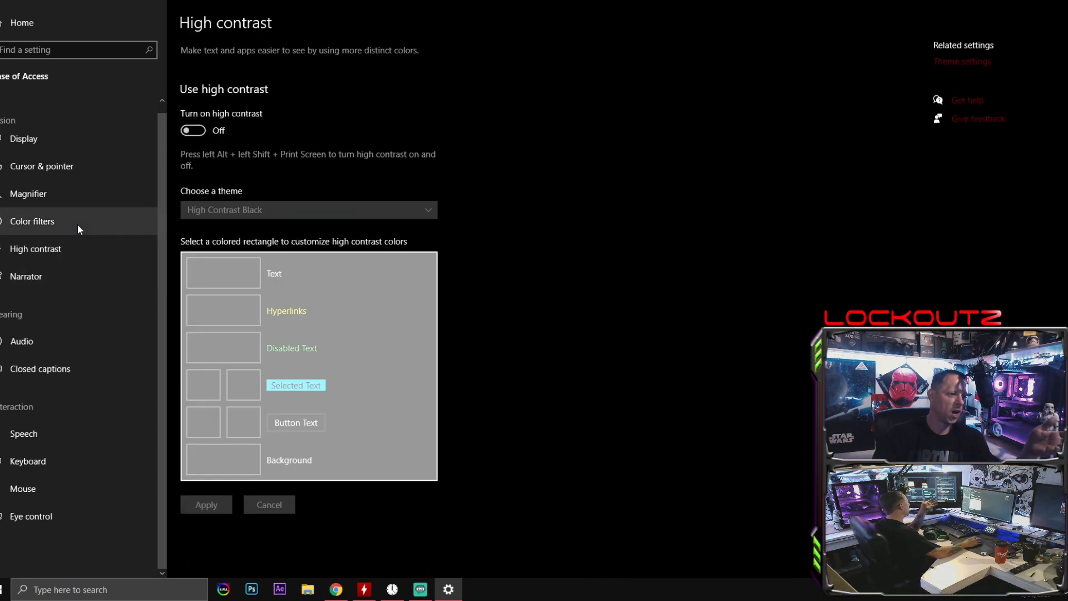
{"action": "left_click", "coordinate": [28, 193]}
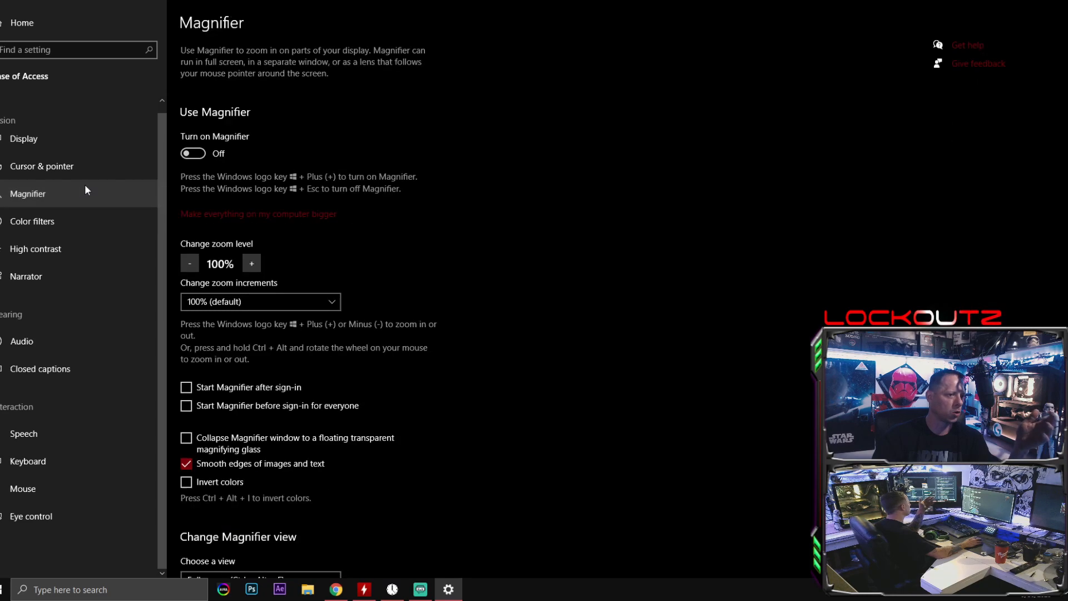
{"action": "left_click", "coordinate": [24, 138]}
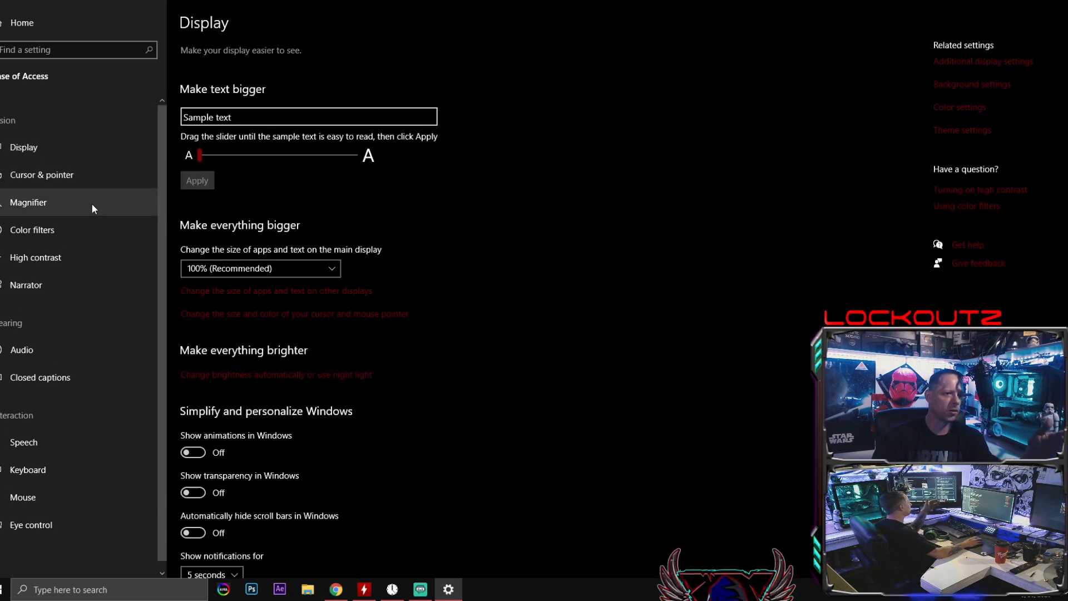
{"action": "scroll", "scroll_direction": "down", "scroll_amount": 3}
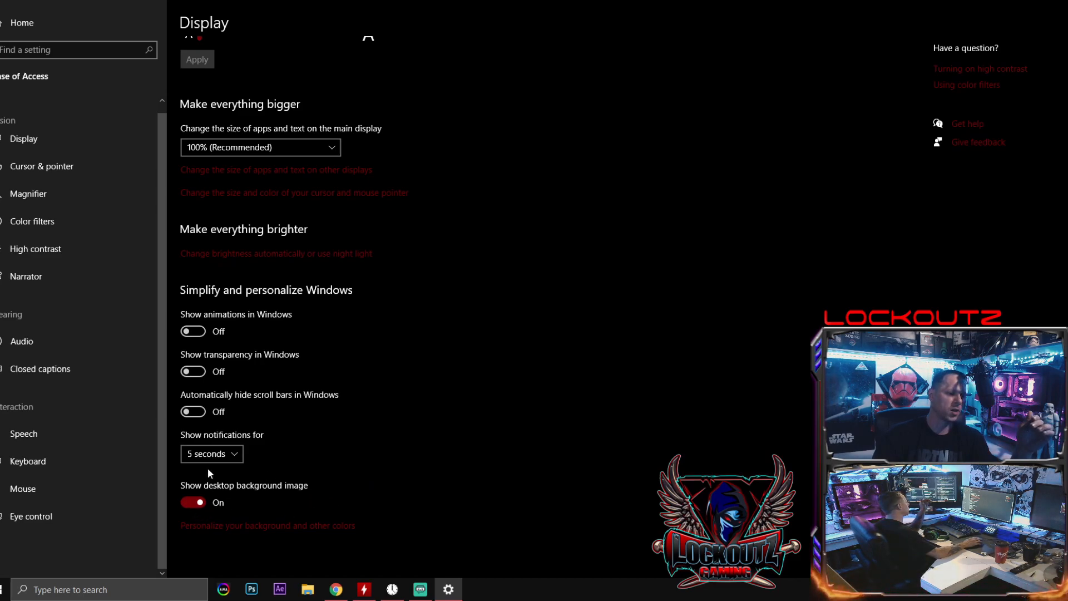
{"action": "mouse_move", "coordinate": [213, 488]}
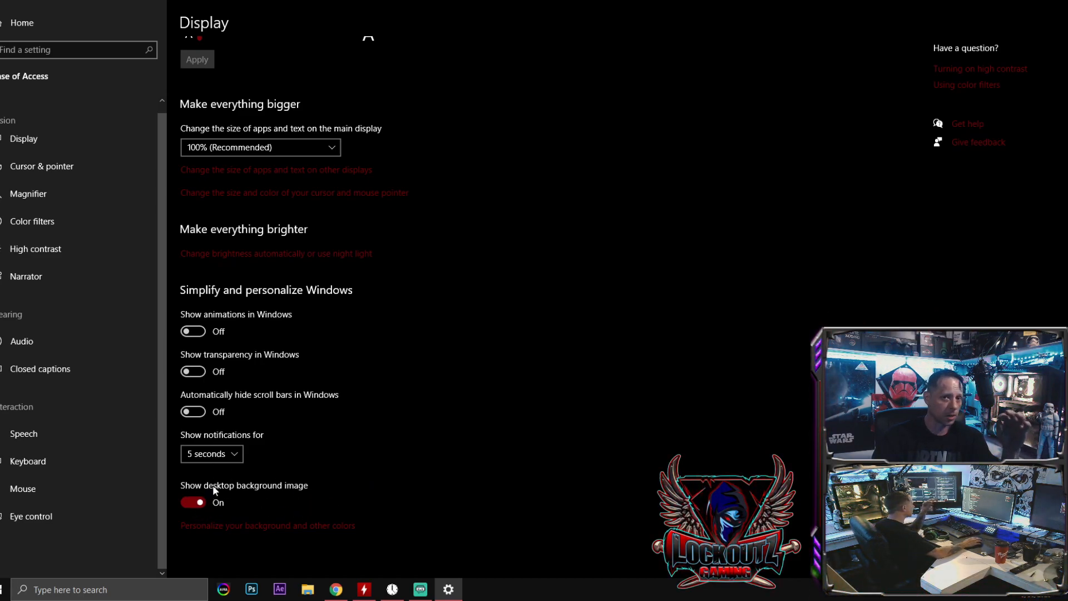
{"action": "mouse_move", "coordinate": [245, 410]}
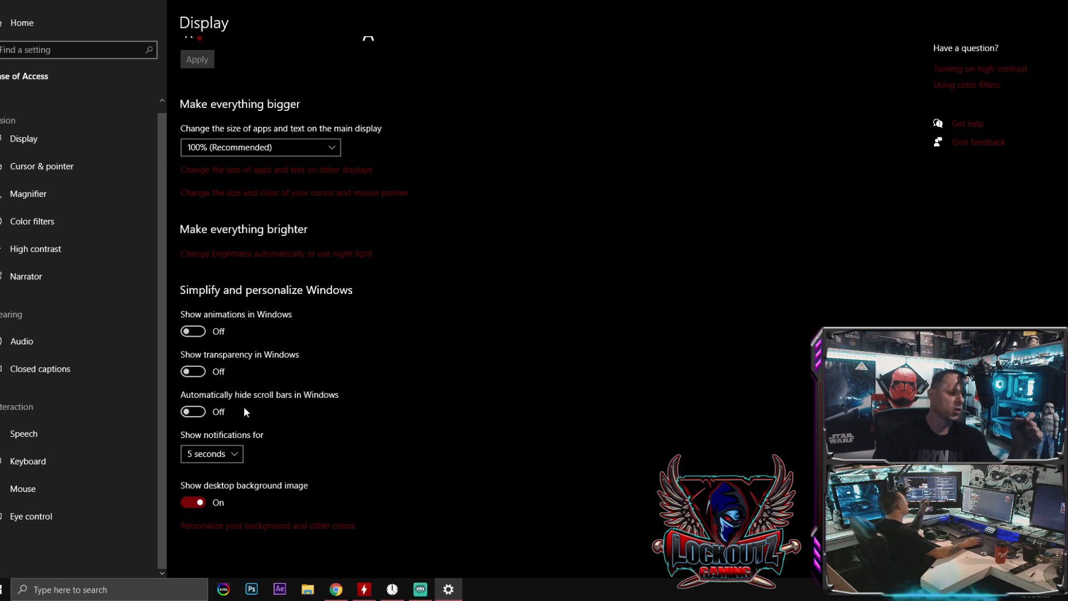
{"action": "mouse_move", "coordinate": [276, 373]}
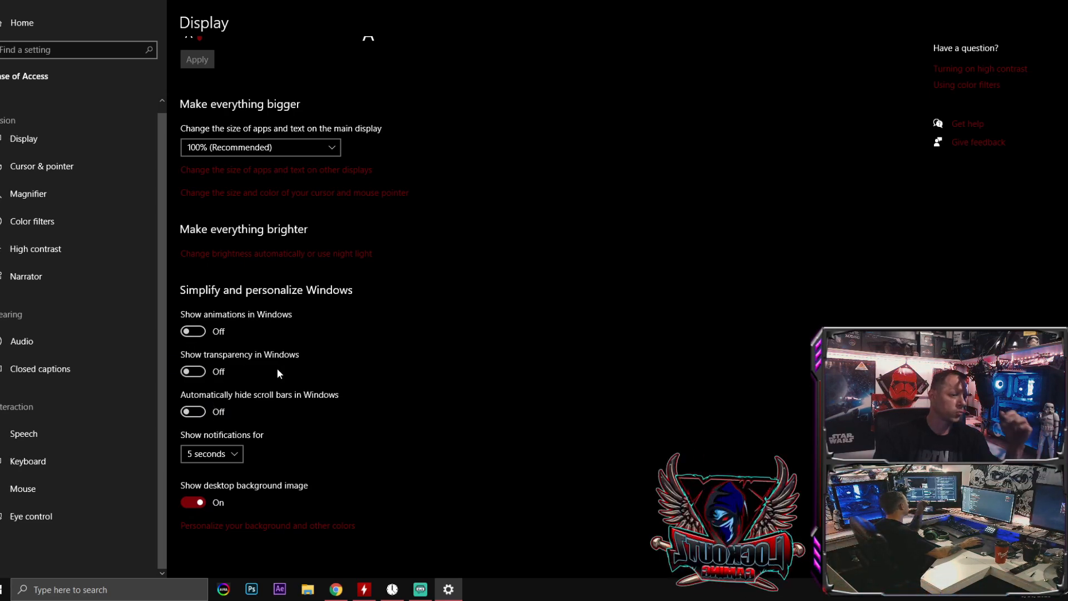
{"action": "scroll", "scroll_direction": "up", "scroll_amount": 3}
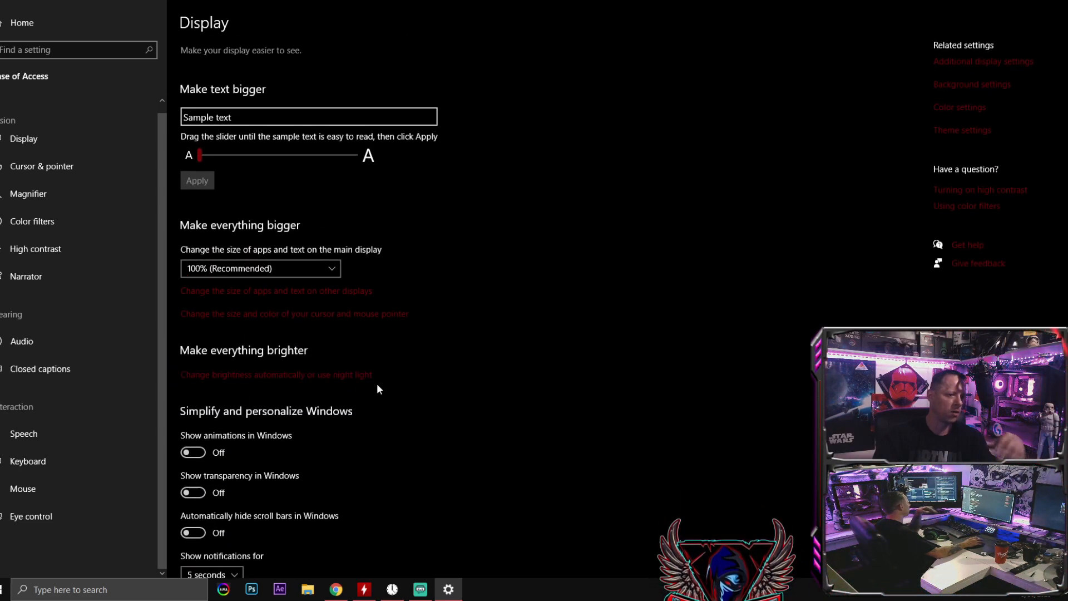
{"action": "scroll", "scroll_direction": "down", "scroll_amount": 3}
{"action": "type", "text": "graph"}
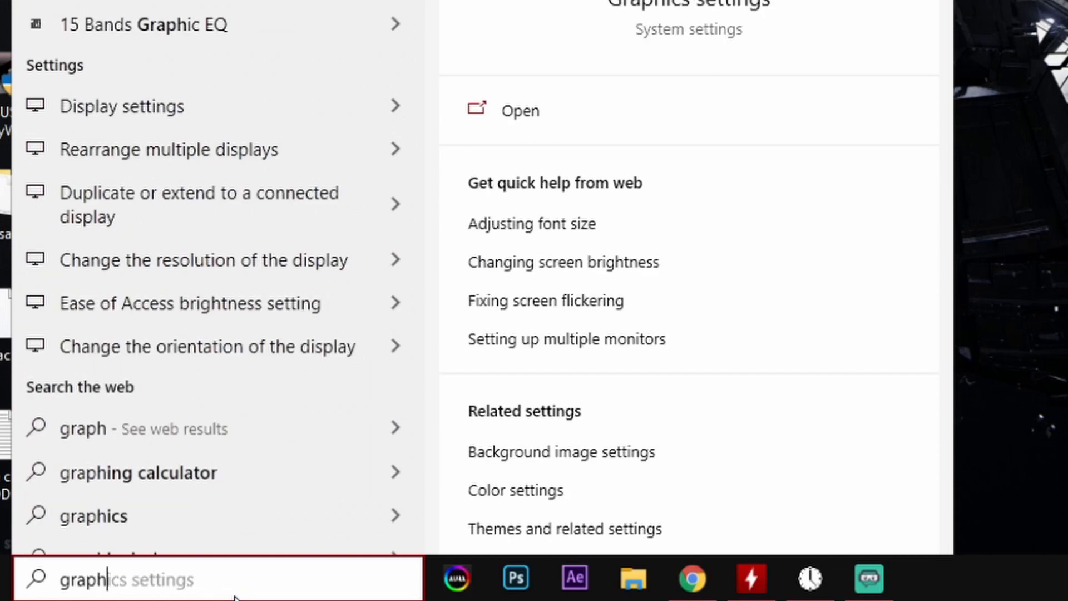
Open the Graphics settings result from Windows Search.
{"action": "left_click", "coordinate": [518, 110]}
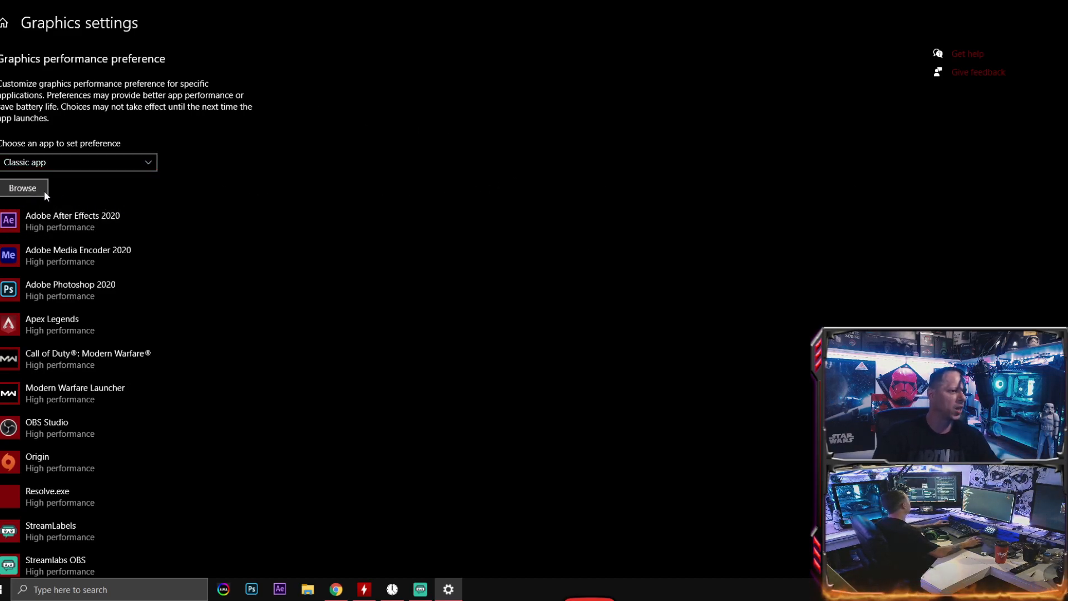
Cancel adding an app and save High performance for Adobe After Effects 2020.
{"action": "left_click", "coordinate": [22, 188]}
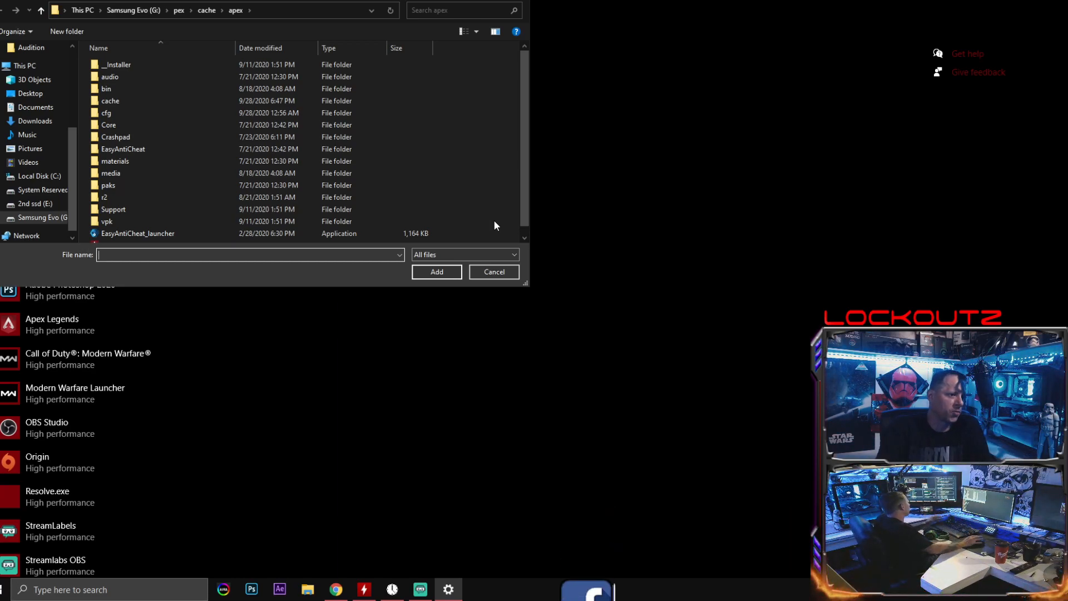
{"action": "left_click", "coordinate": [494, 272]}
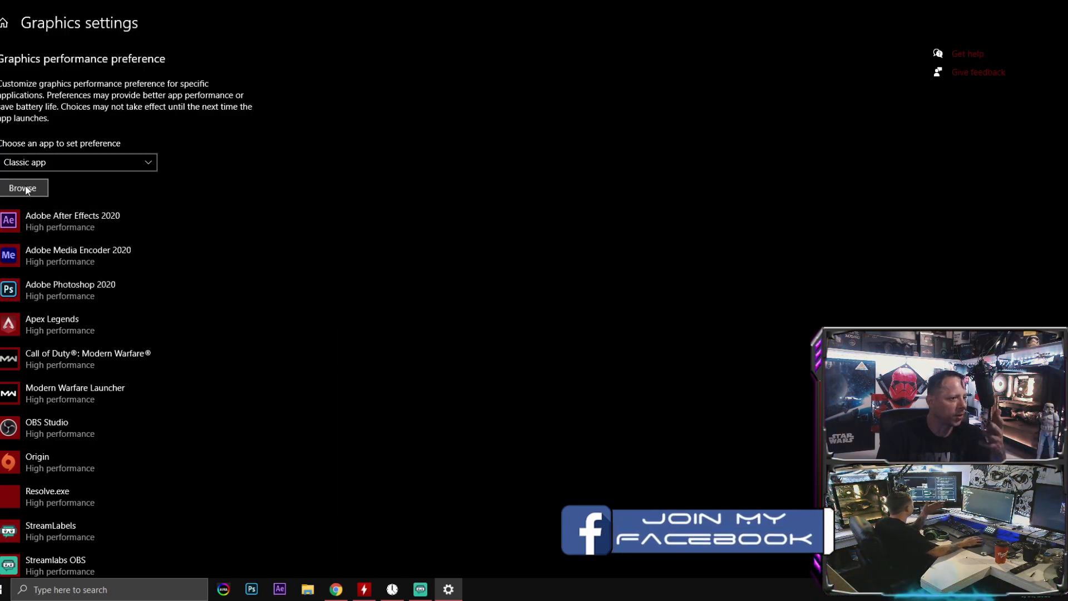
{"action": "left_click", "coordinate": [73, 221]}
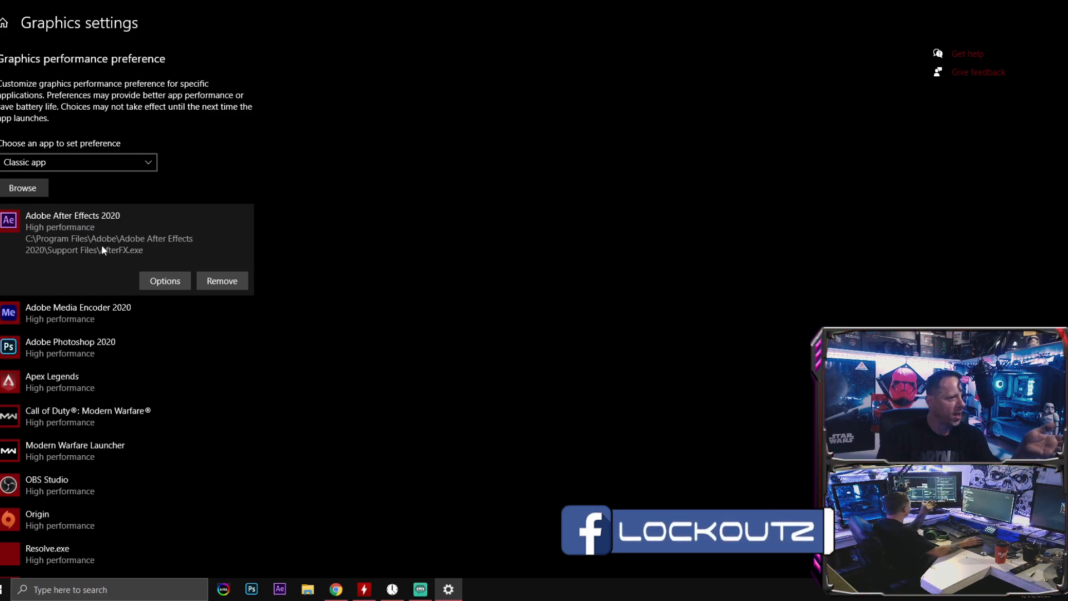
{"action": "left_click", "coordinate": [164, 280]}
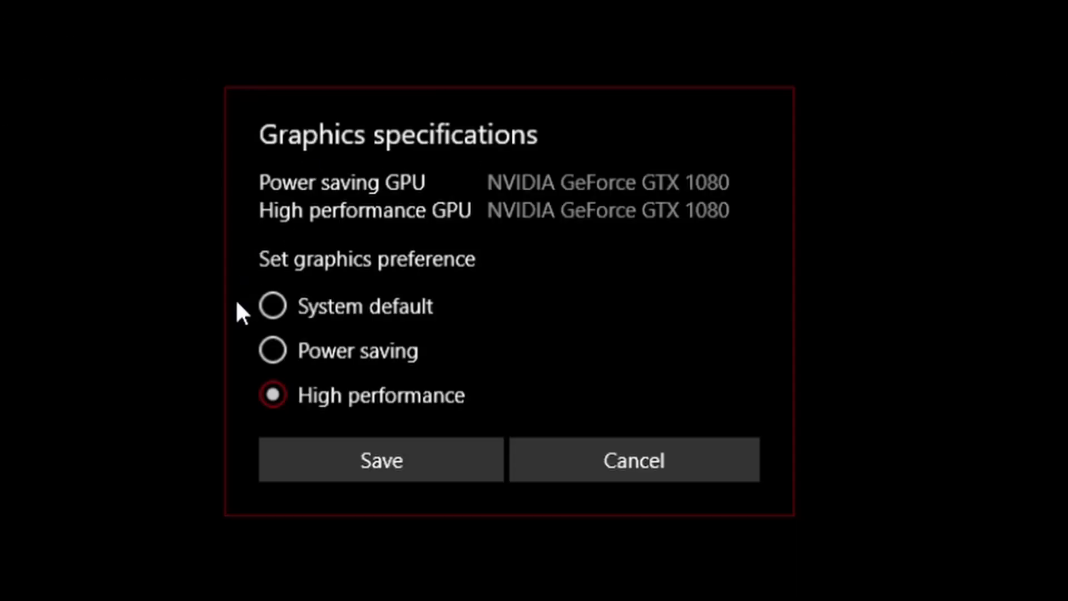
{"action": "mouse_move", "coordinate": [340, 366]}
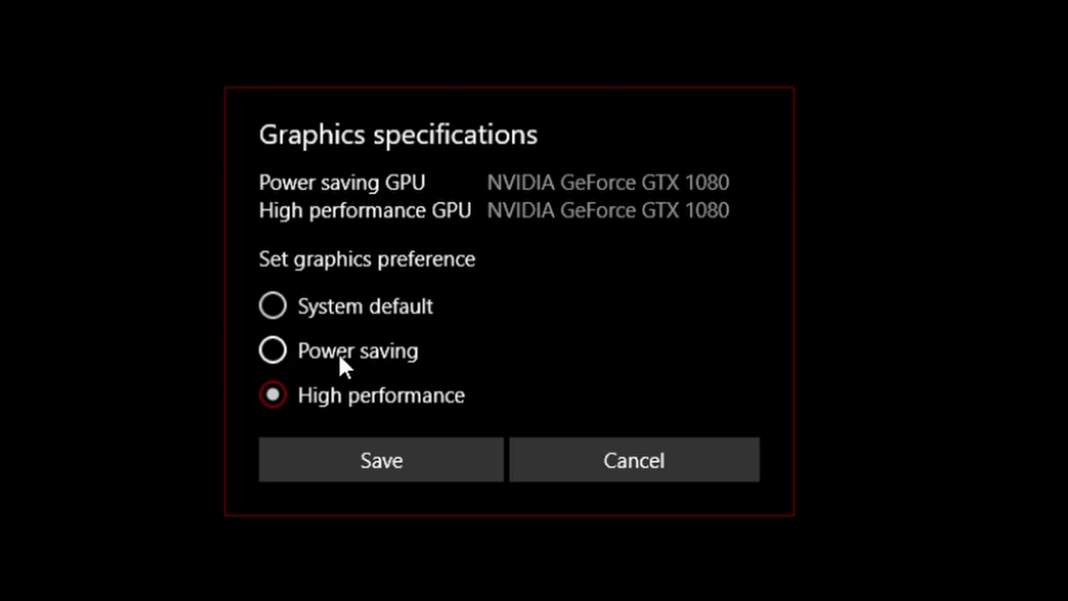
{"action": "mouse_move", "coordinate": [273, 395]}
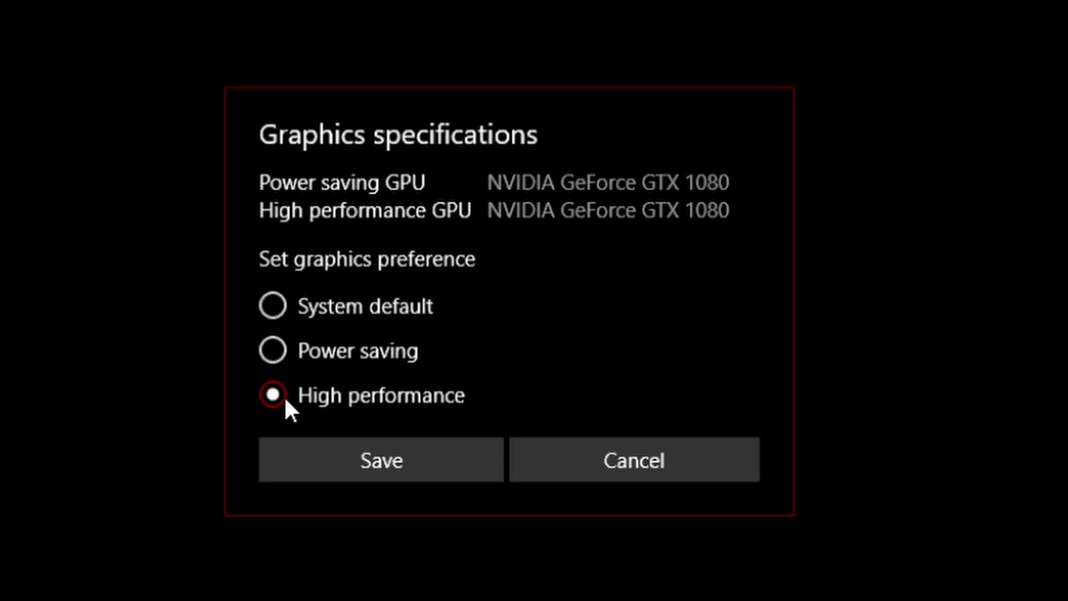
{"action": "left_click", "coordinate": [380, 459]}
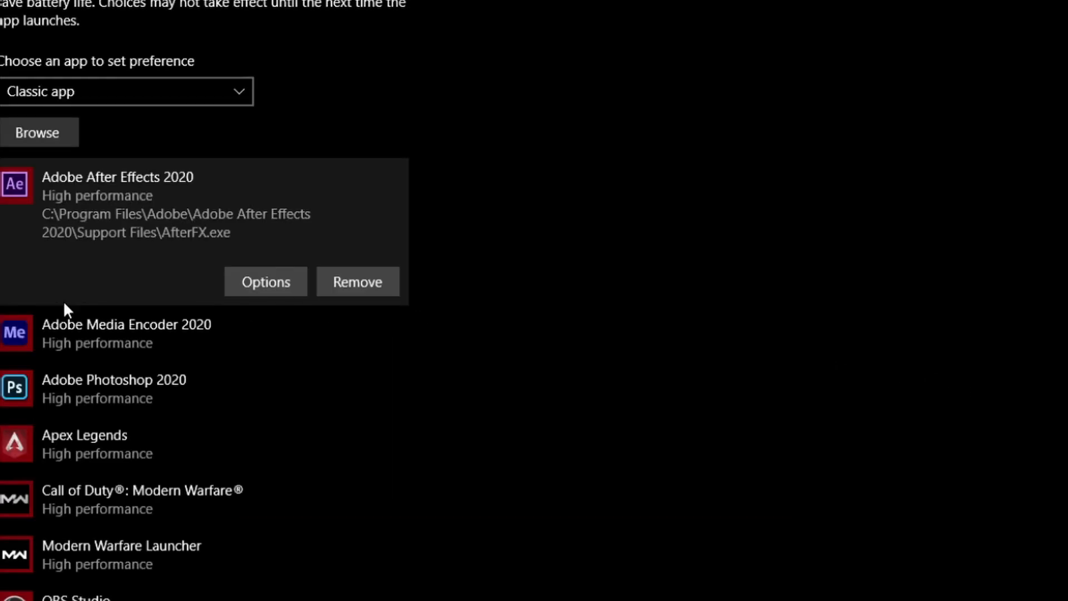
{"action": "scroll", "scroll_direction": "down", "scroll_amount": 3}
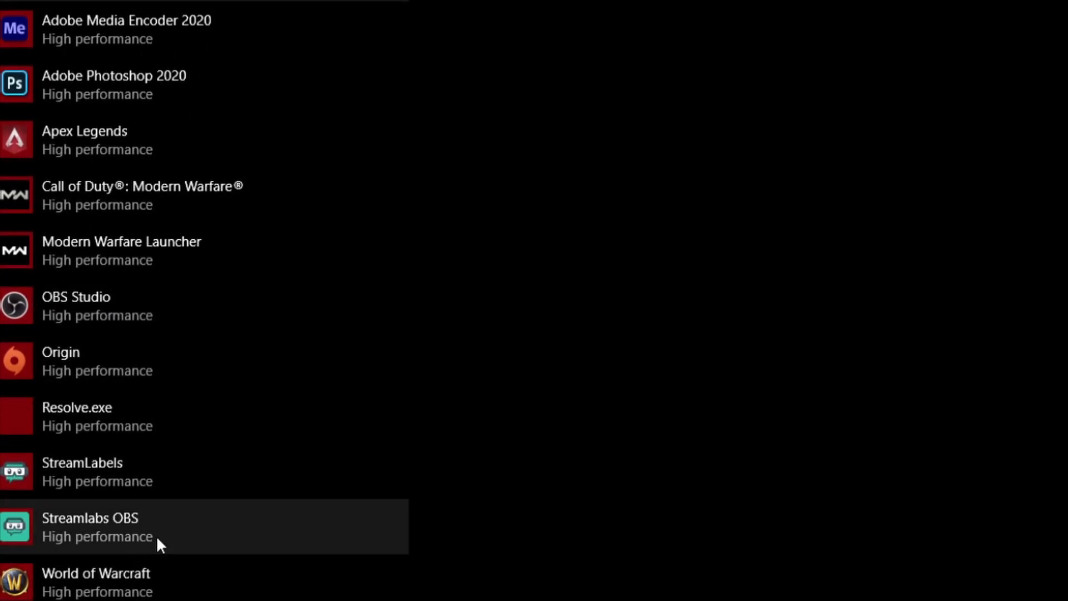
{"action": "mouse_move", "coordinate": [99, 539]}
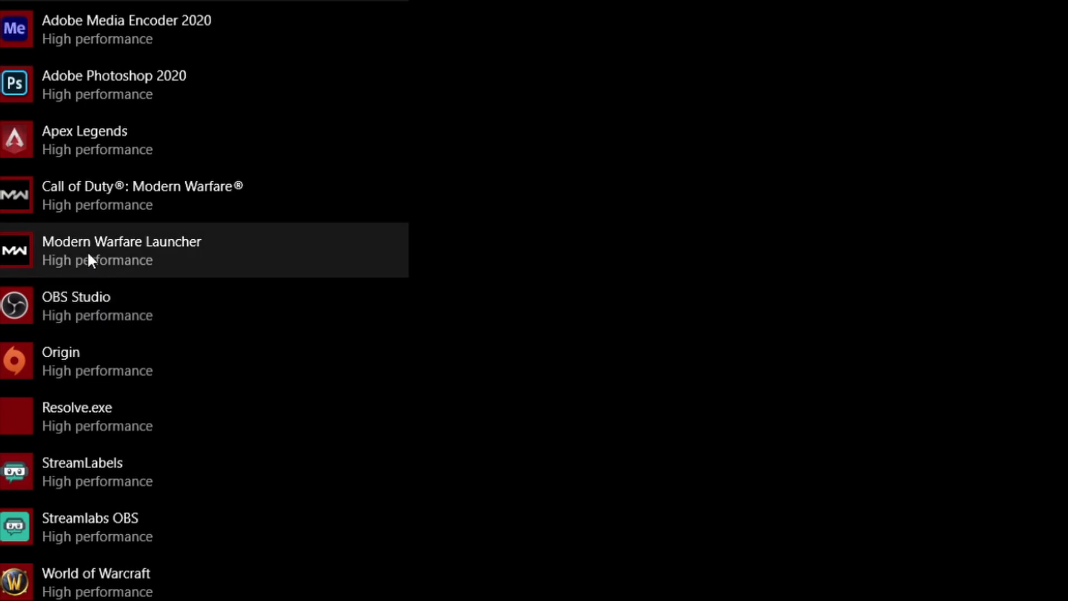
{"action": "mouse_move", "coordinate": [112, 140]}
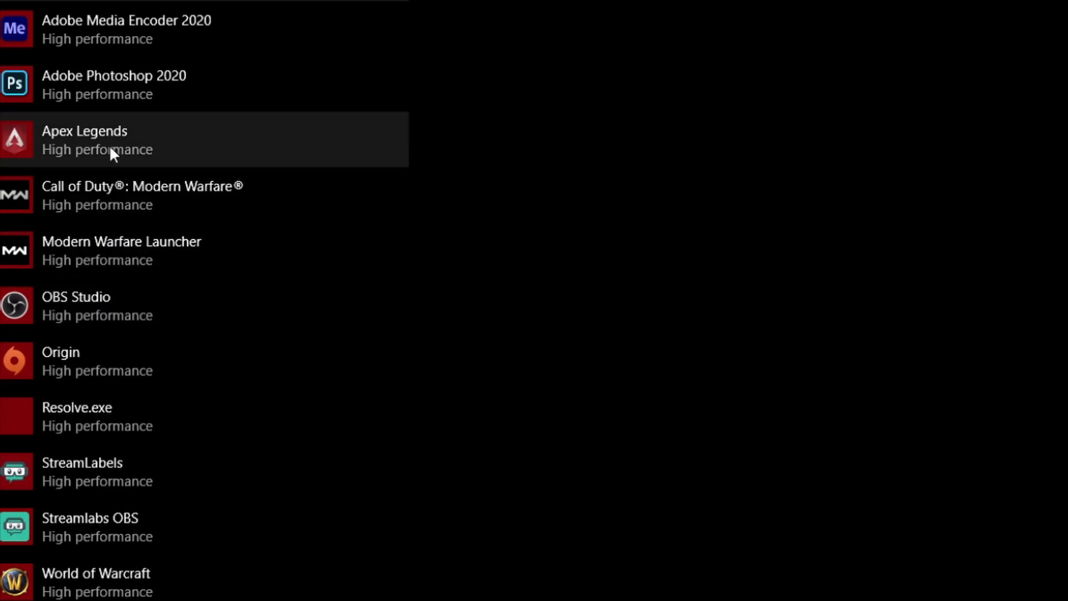
{"action": "scroll", "scroll_direction": "up", "scroll_amount": 3}
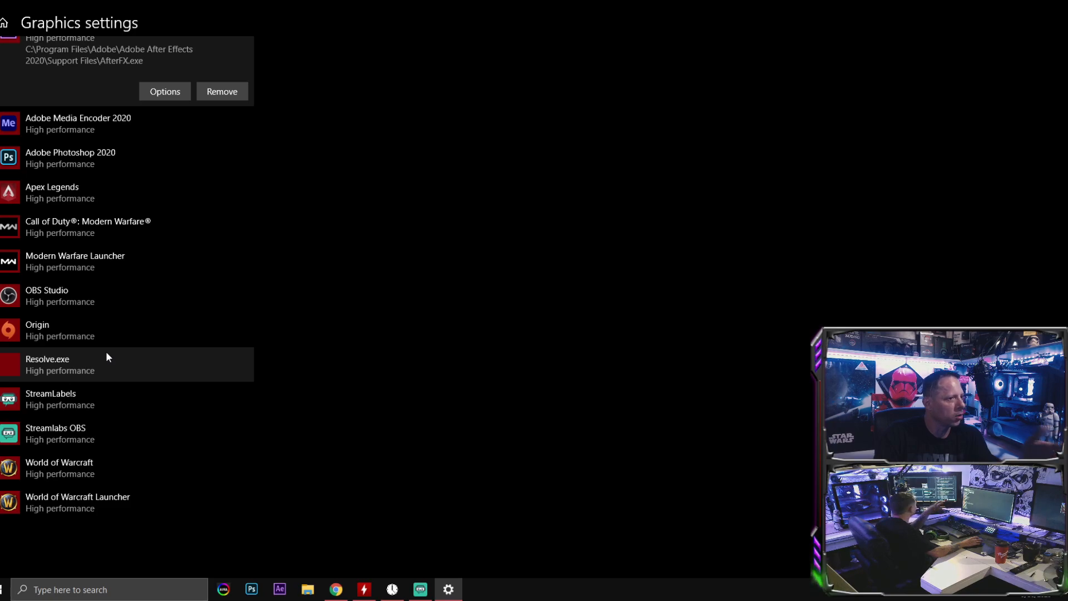
{"action": "scroll", "scroll_direction": "up", "scroll_amount": 3}
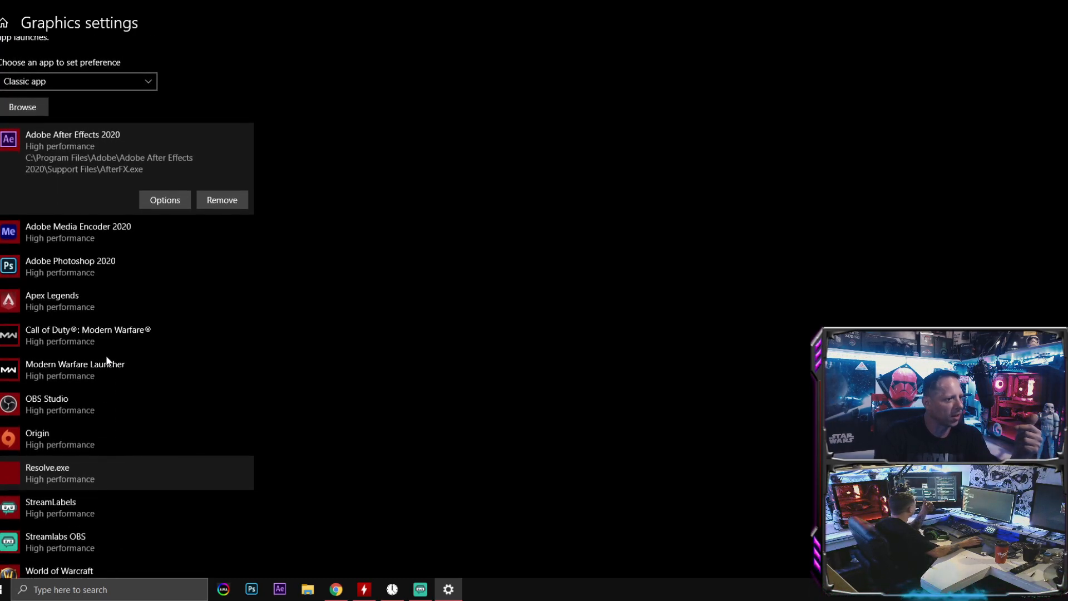
{"action": "scroll", "scroll_direction": "up", "scroll_amount": 3}
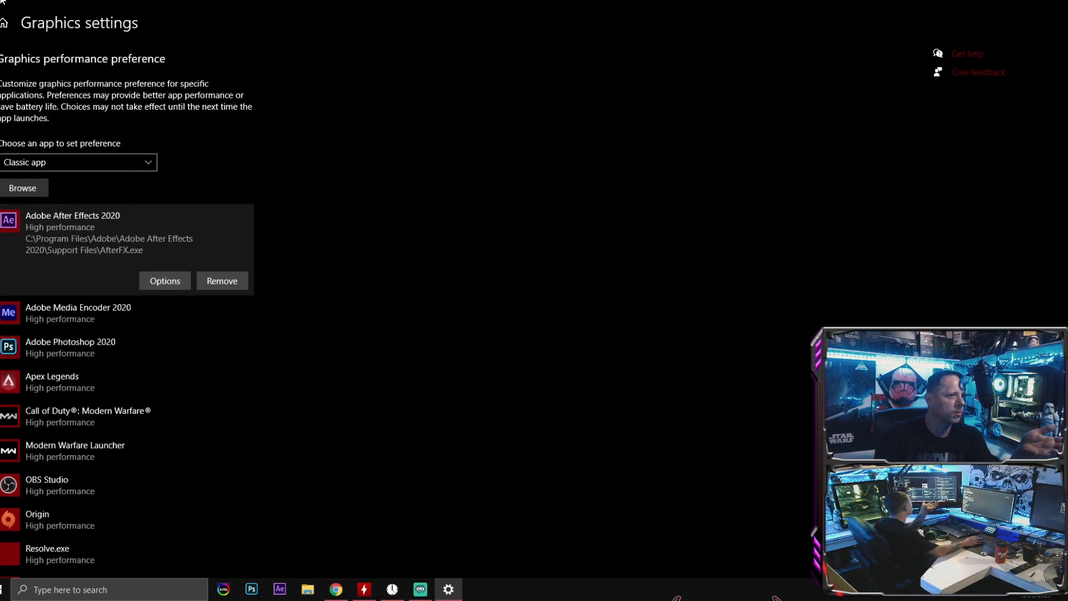